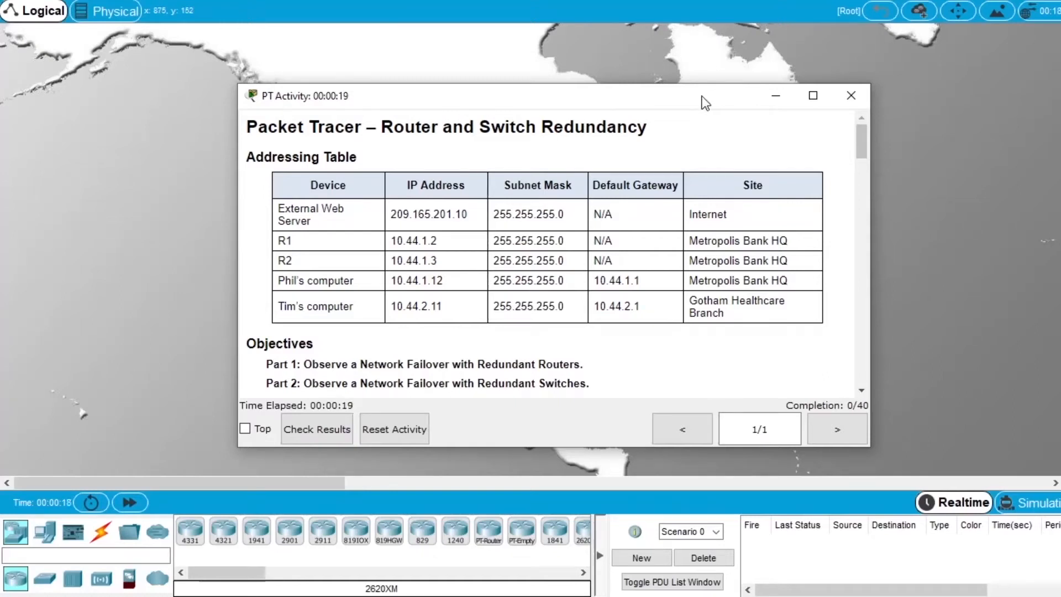
pyautogui.moveTo(705, 154)
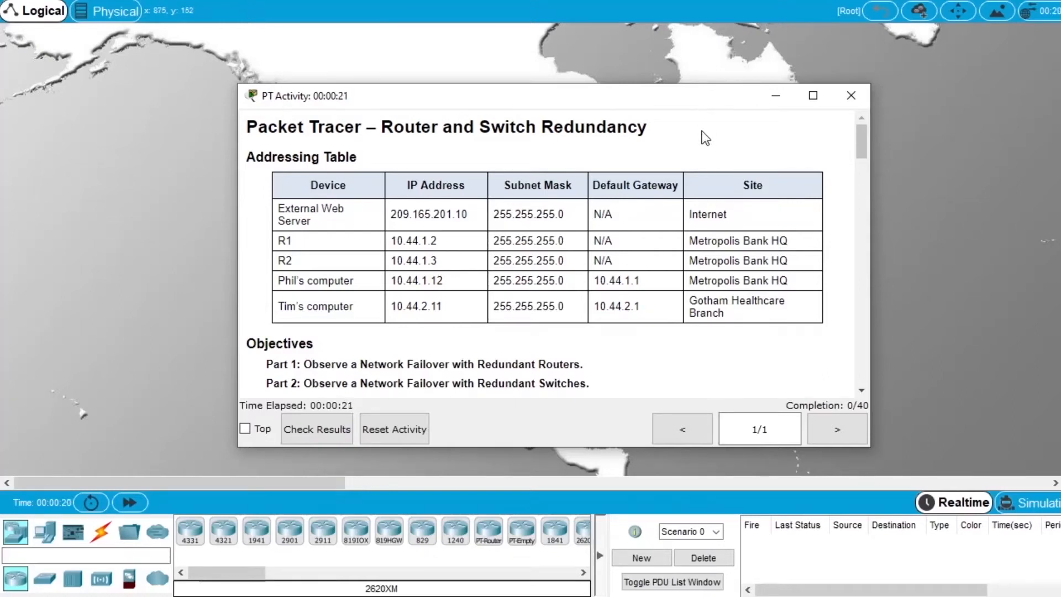
pyautogui.moveTo(458, 159)
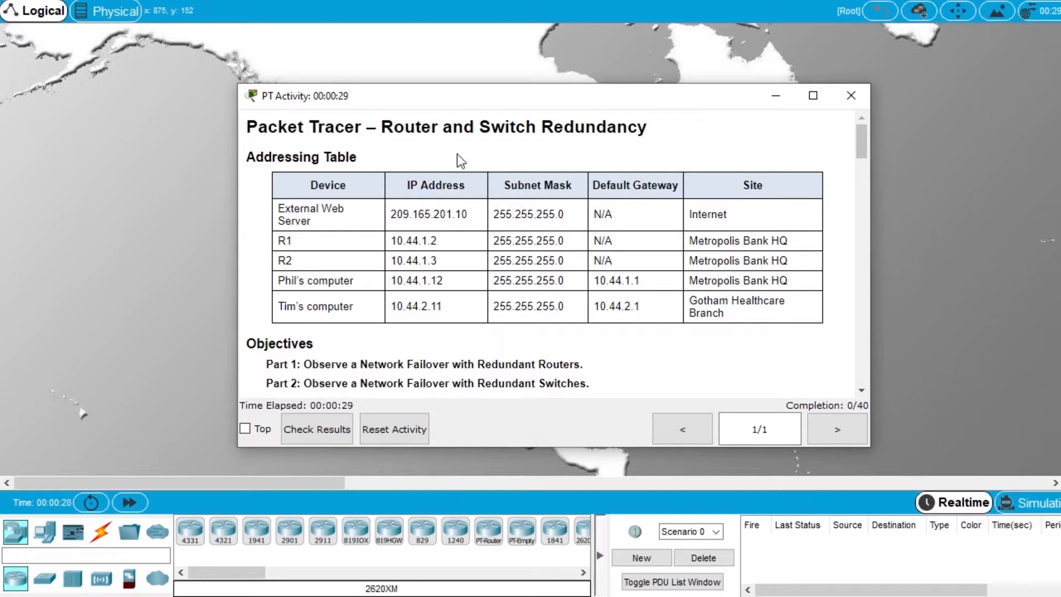
pyautogui.moveTo(615, 161)
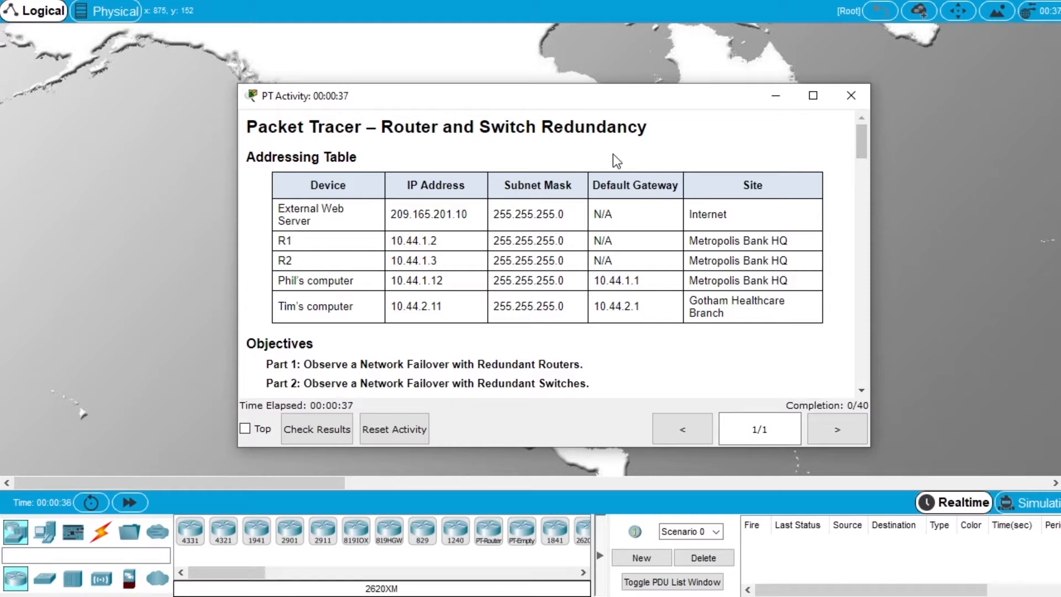
pyautogui.moveTo(365, 360)
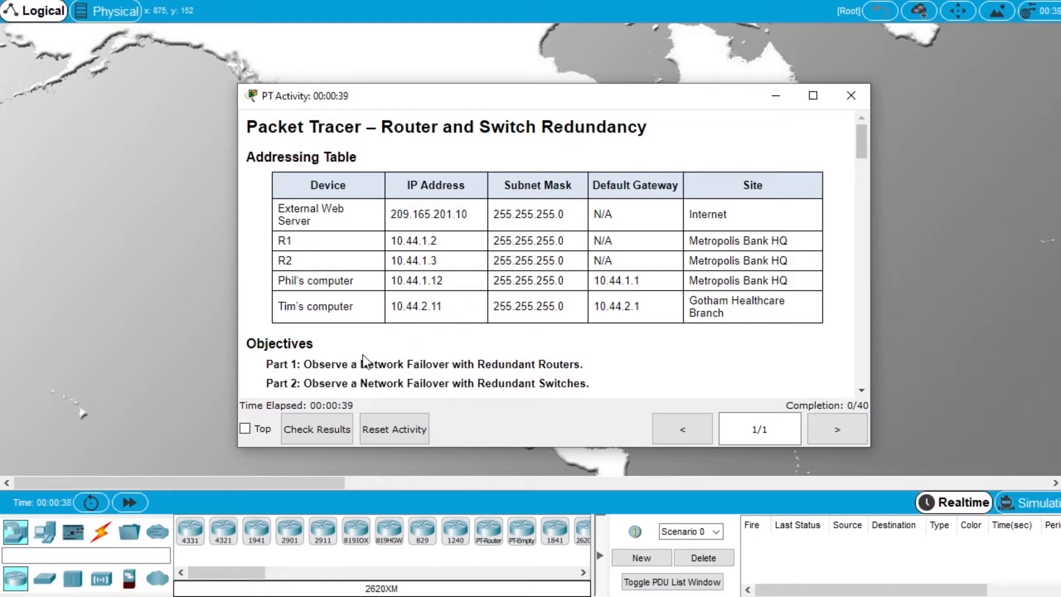
pyautogui.moveTo(499, 363)
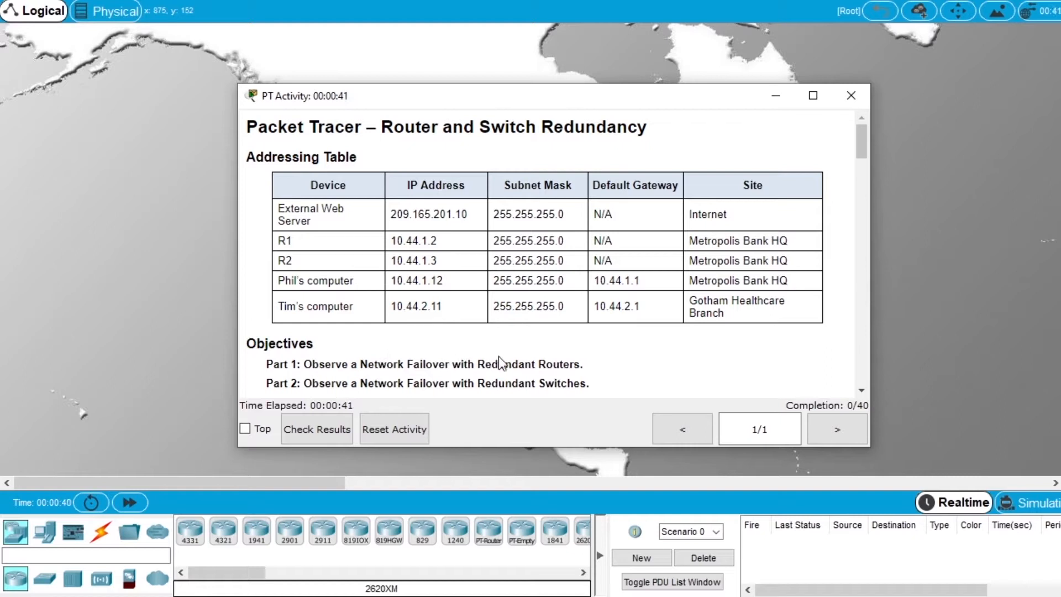
pyautogui.moveTo(551, 356)
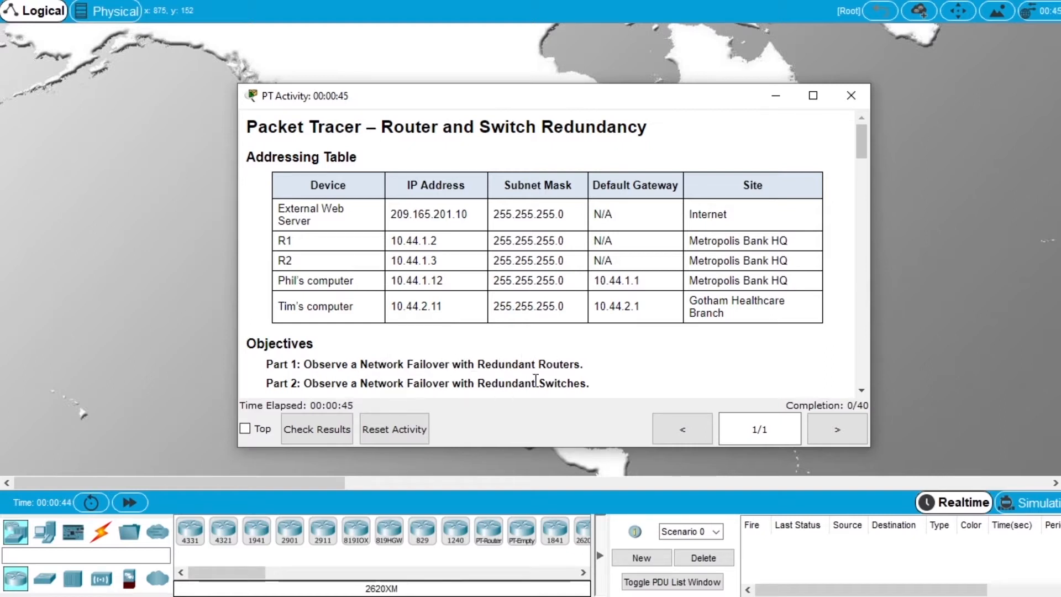
pyautogui.moveTo(619, 374)
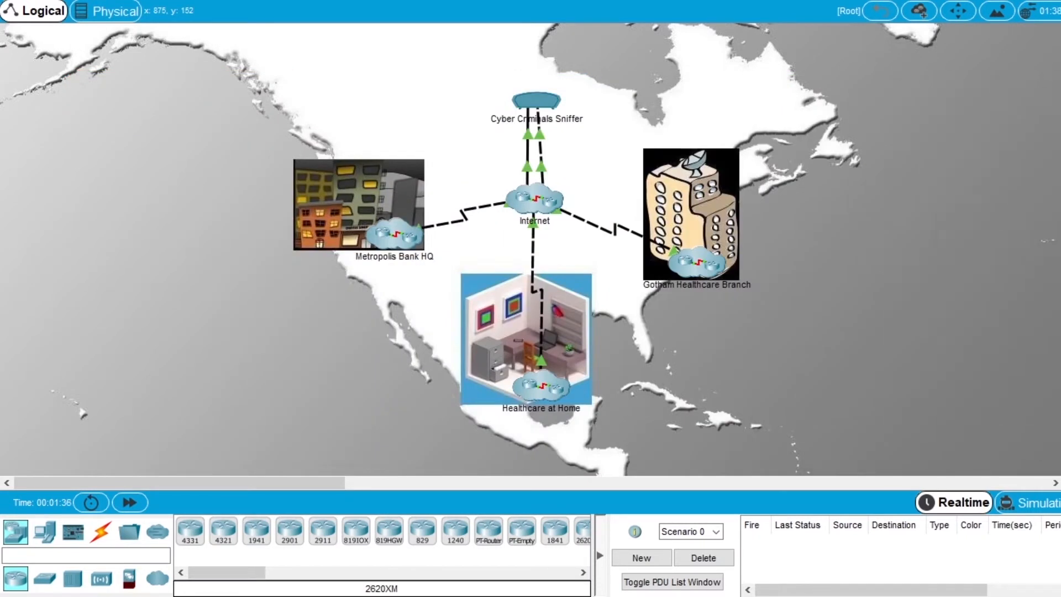
pyautogui.moveTo(393, 255)
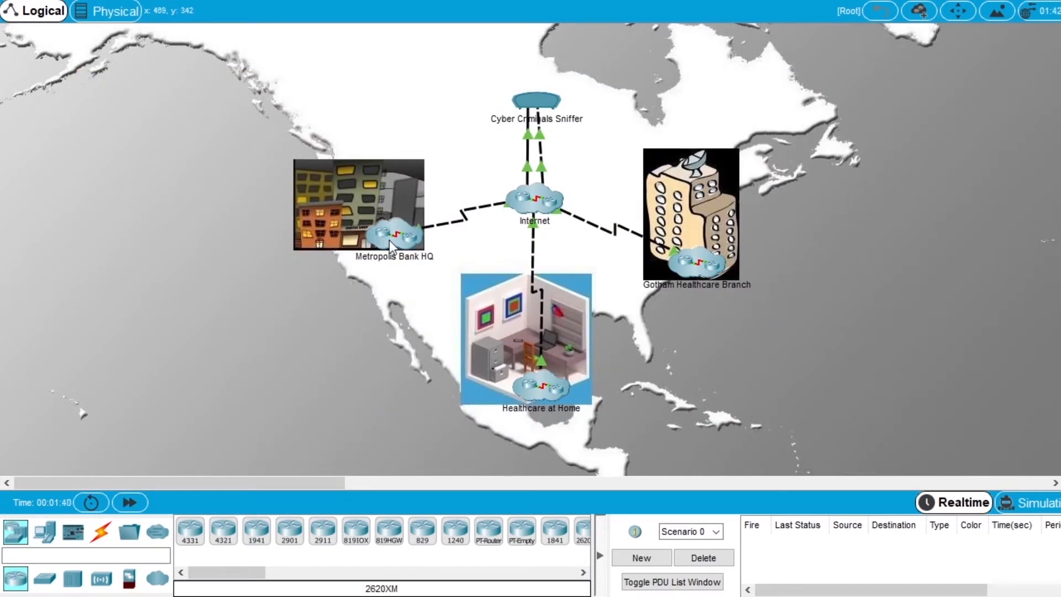
pyautogui.doubleClick(392, 234)
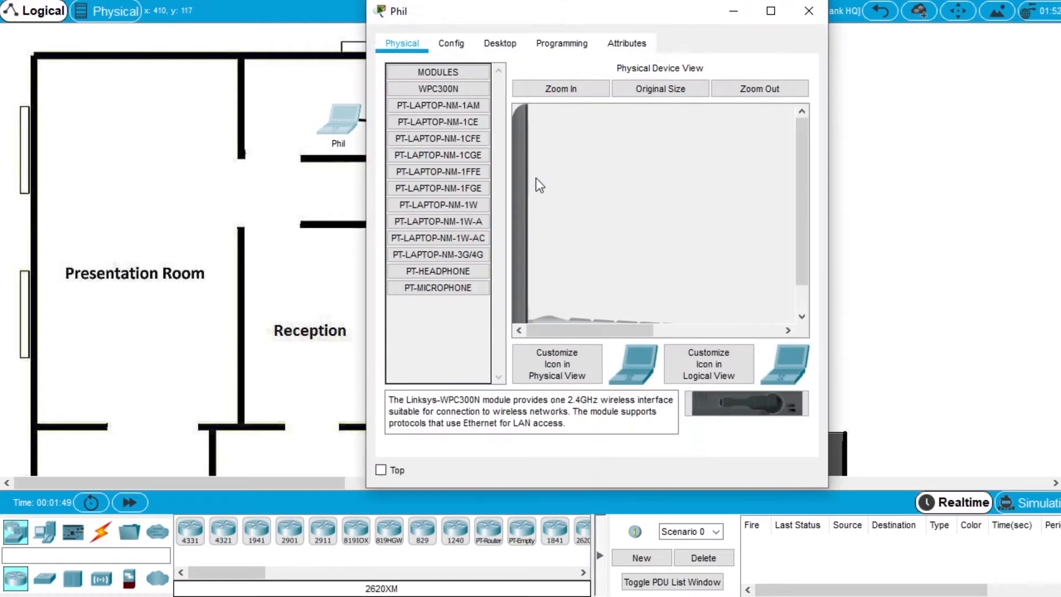
pyautogui.click(498, 43)
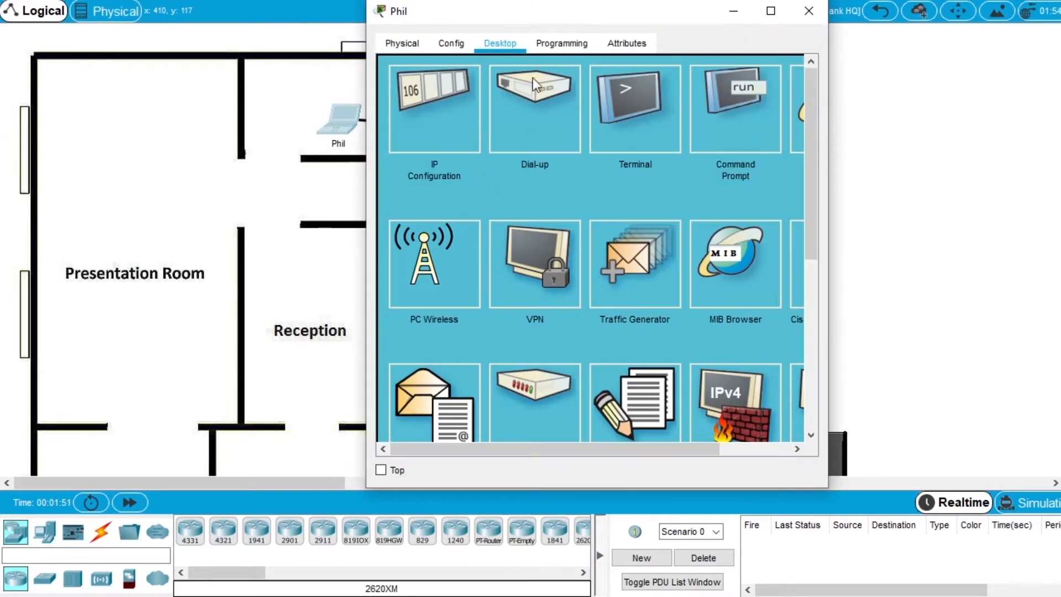
pyautogui.moveTo(738, 120)
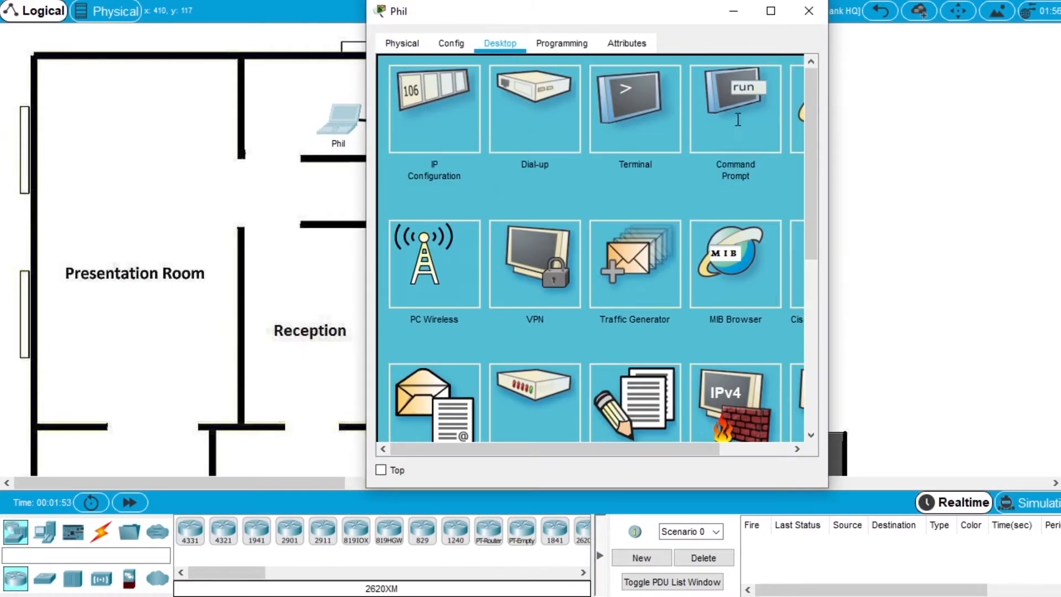
pyautogui.click(735, 105)
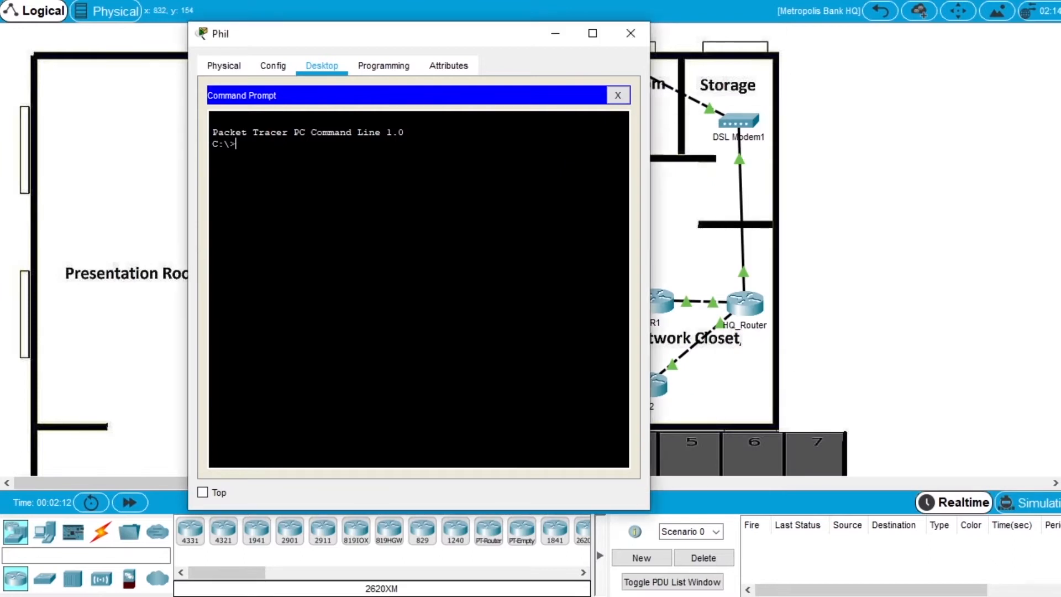
pyautogui.write('ping')
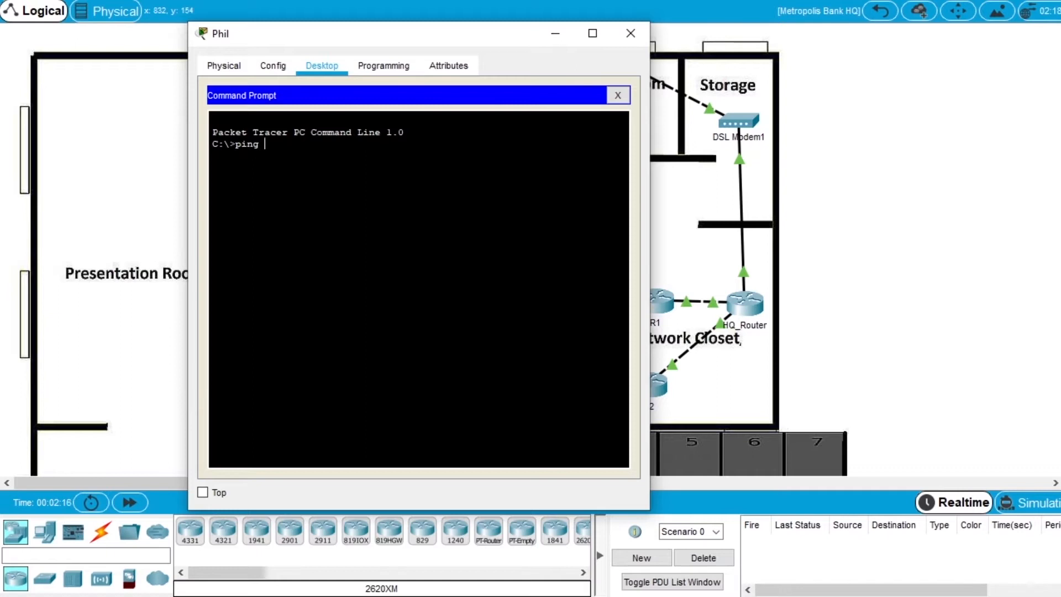
pyautogui.write('209.')
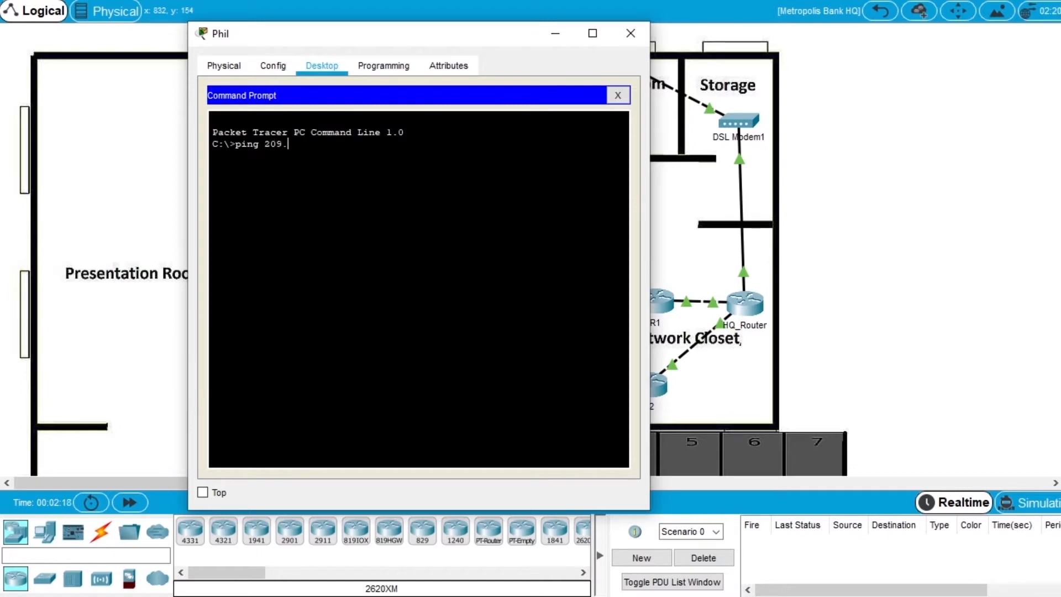
pyautogui.write('165')
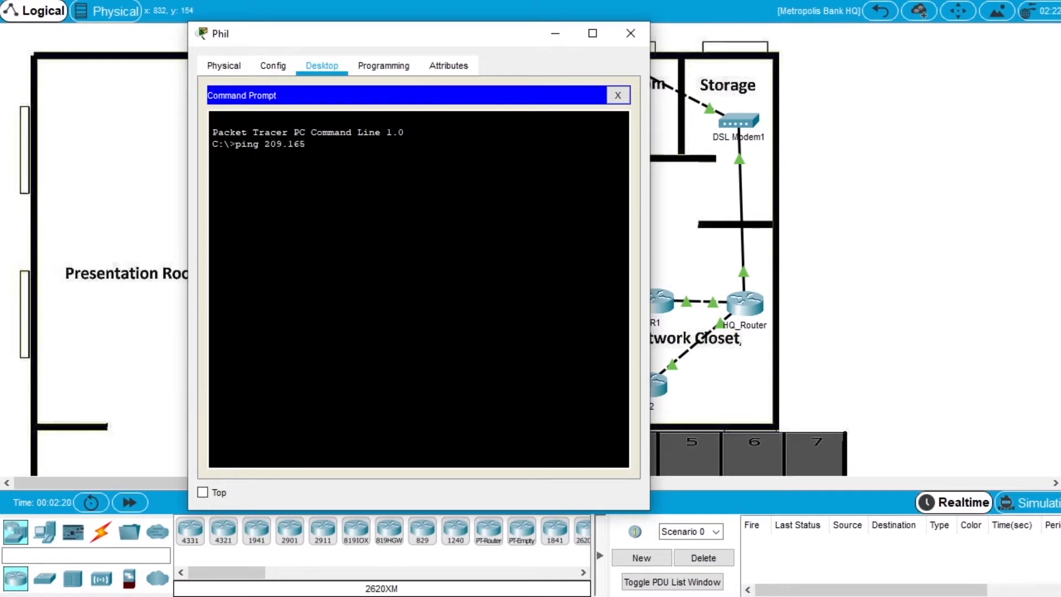
pyautogui.write('.201.10')
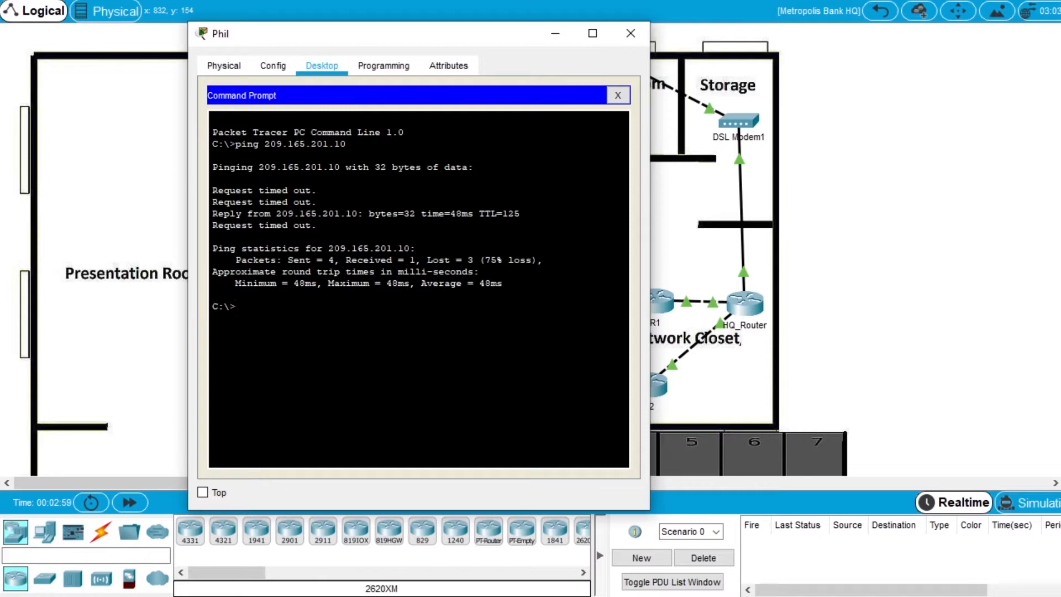
# Run tracert 209.165.201.10, reaching the server in four hops via 10.44.1.2 and 10.45.2.2
pyautogui.write('tracer')
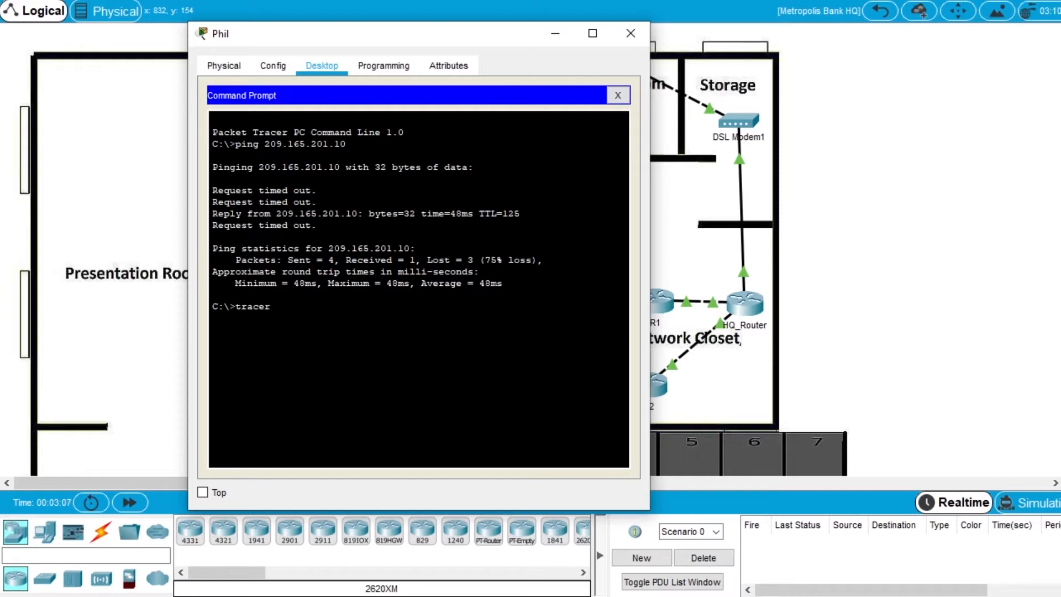
pyautogui.write('t')
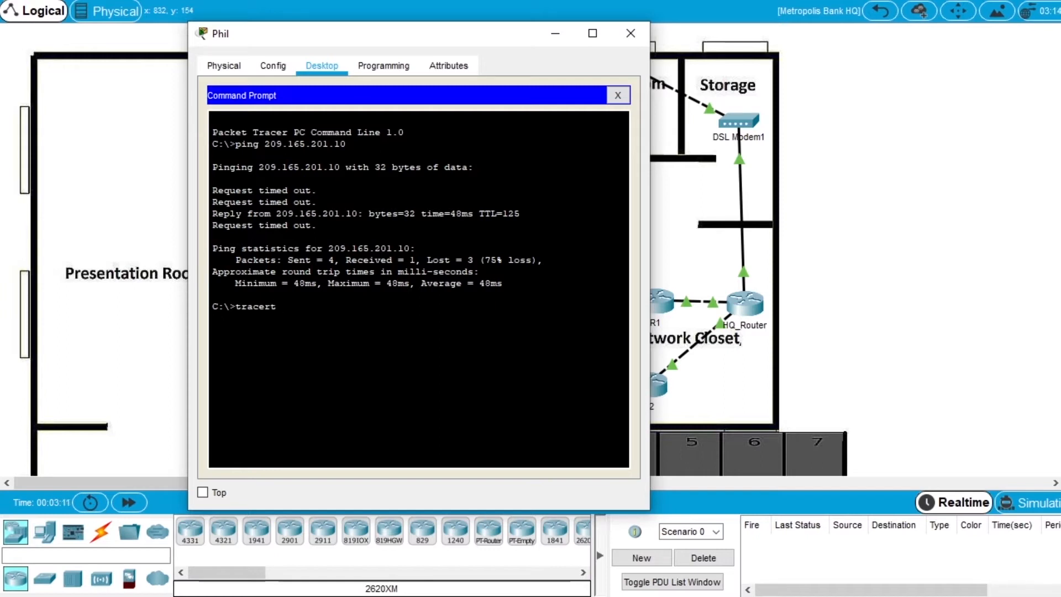
pyautogui.write('209.1')
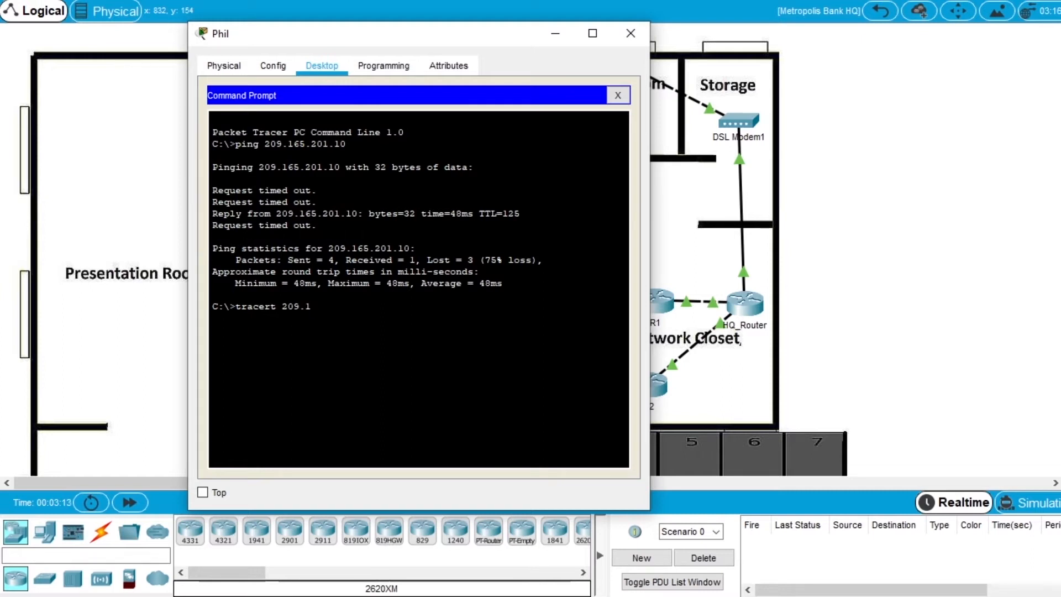
pyautogui.write('65.')
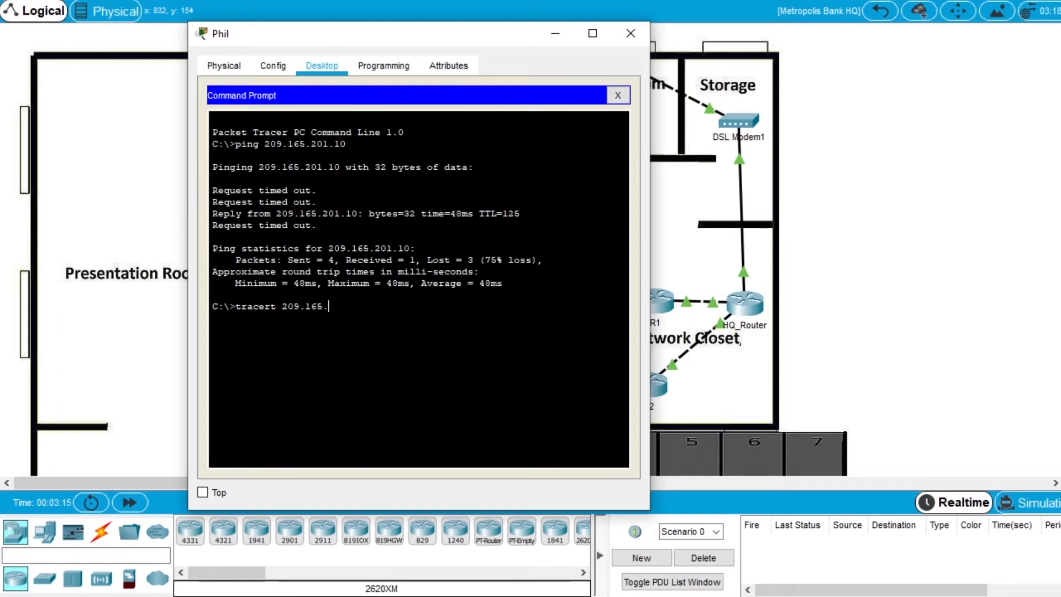
pyautogui.write('201.10')
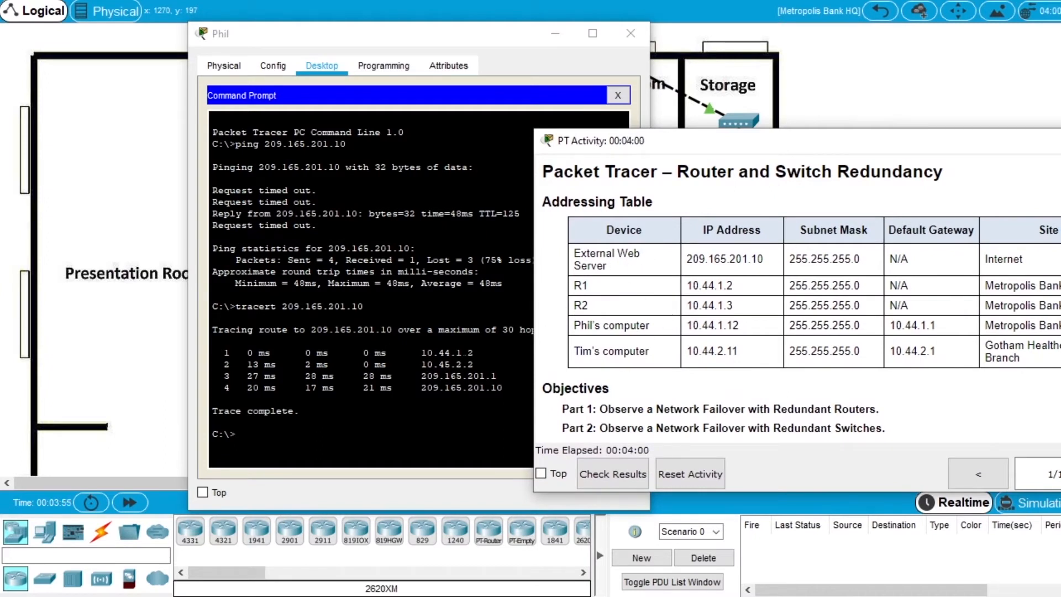
# Match hop 10.44.1.2 to R1 and the final hop to the web server in the addressing table
pyautogui.doubleClick(708, 285)
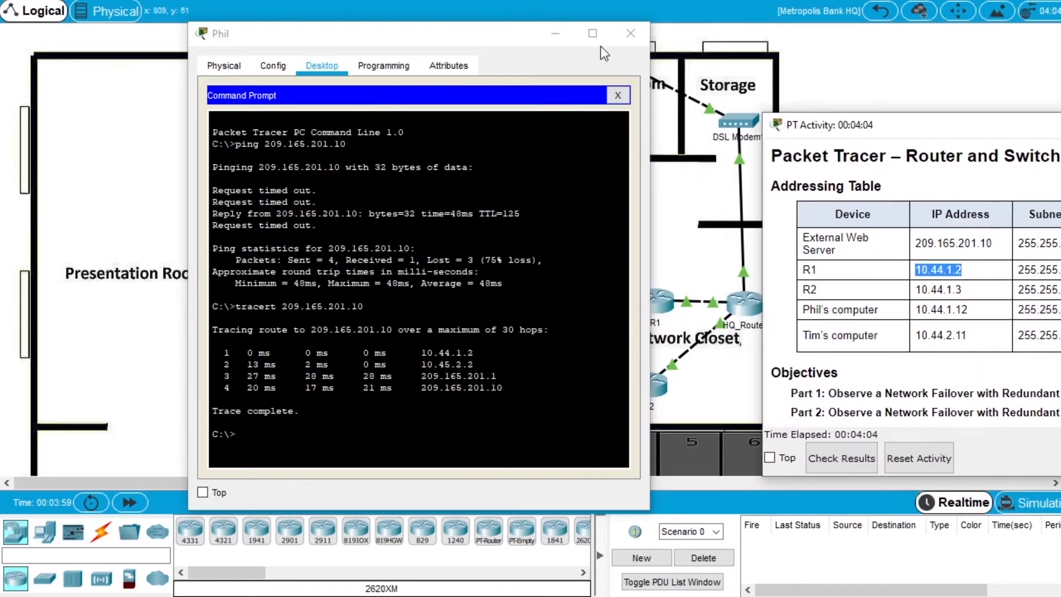
pyautogui.moveTo(406, 34); pyautogui.dragTo(257, 31)
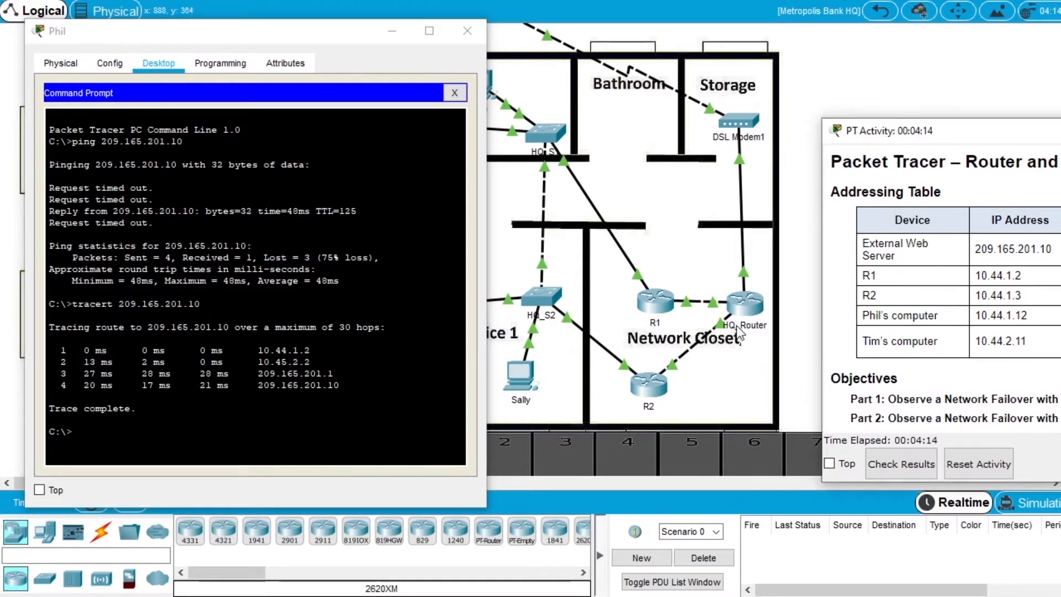
pyautogui.moveTo(772, 287)
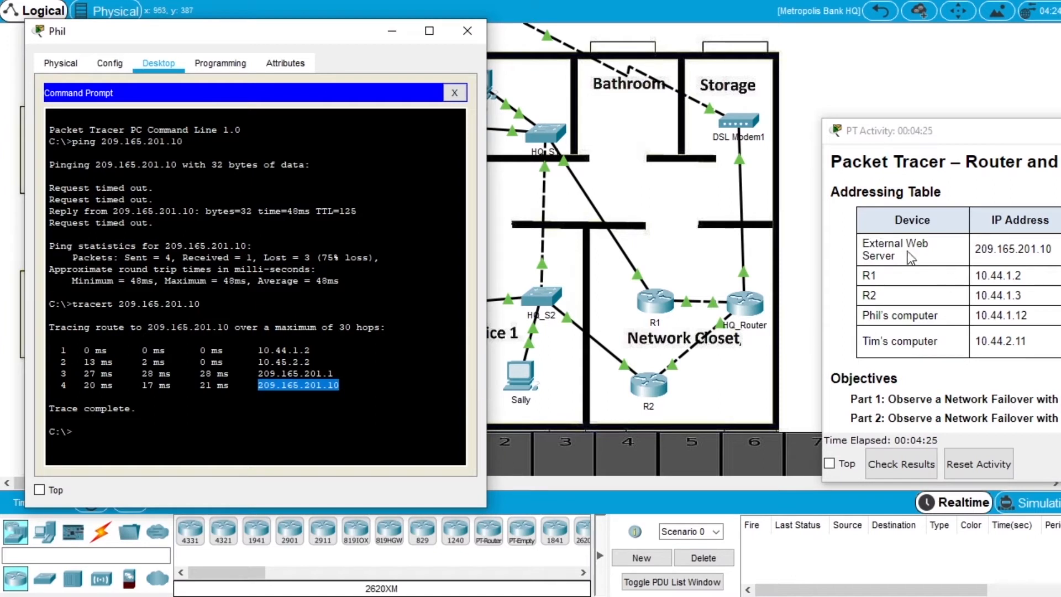
pyautogui.doubleClick(1010, 249)
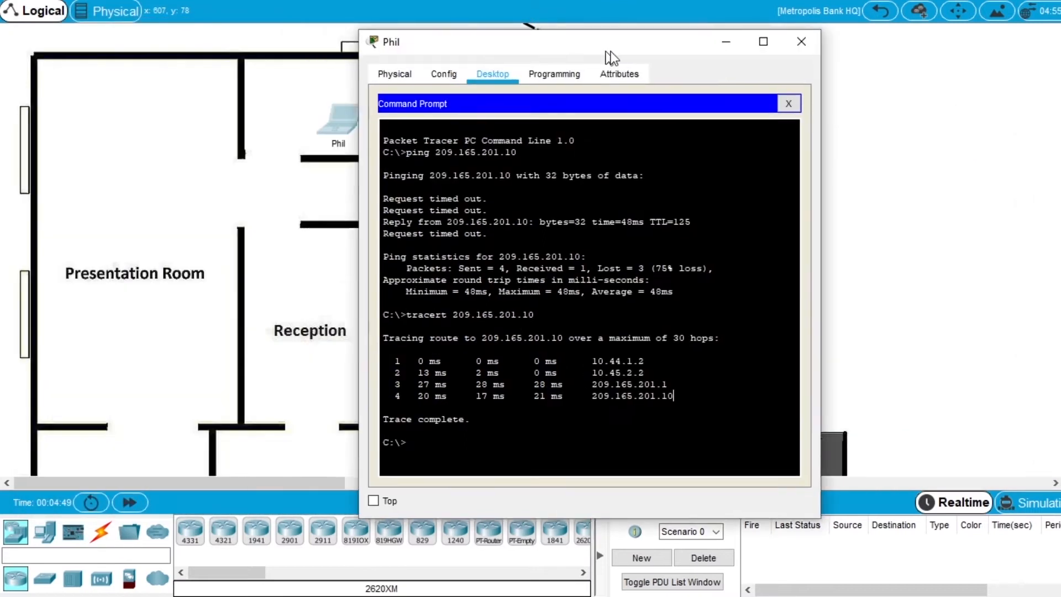
# Close the laptop window and bring up the HQ_S1 switch's CLI
pyautogui.click(800, 42)
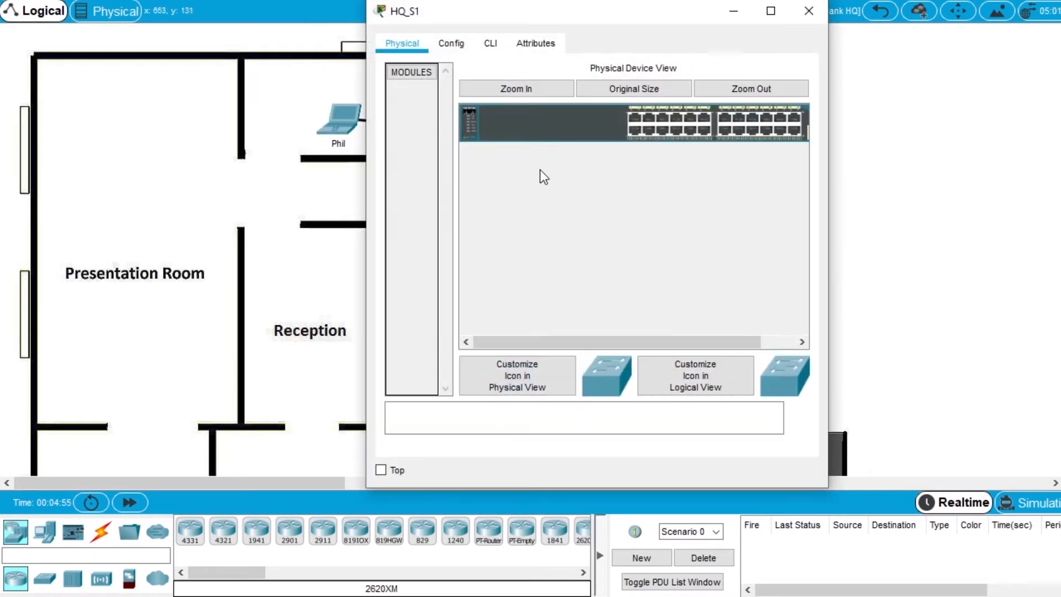
pyautogui.click(489, 43)
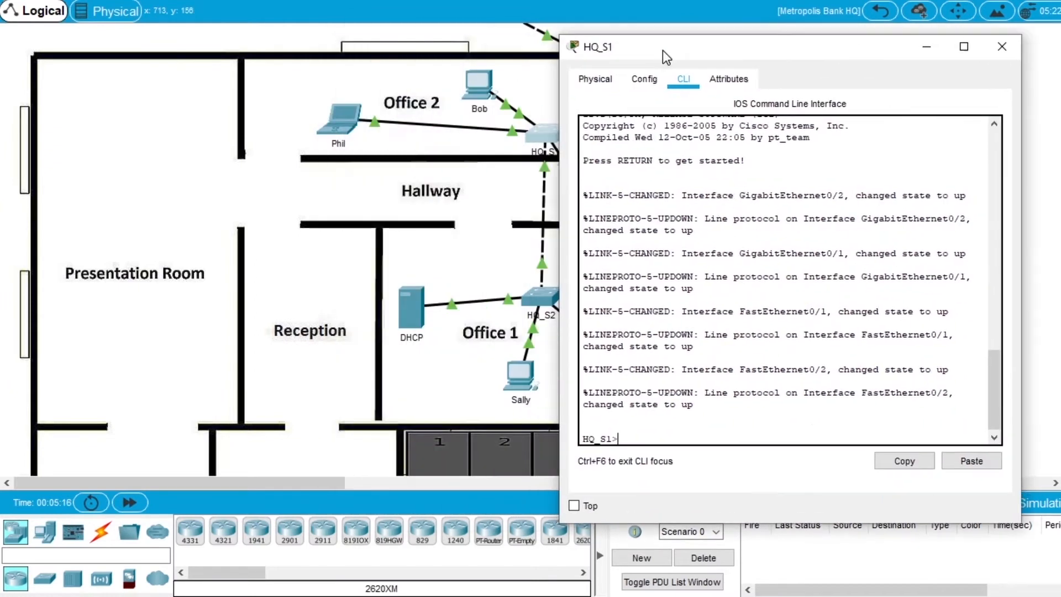
# On HQ_S1 enter enable, configure terminal, interface gigabitEthernet 0/2 and shutdown to drop the R1 link
pyautogui.click(1000, 46)
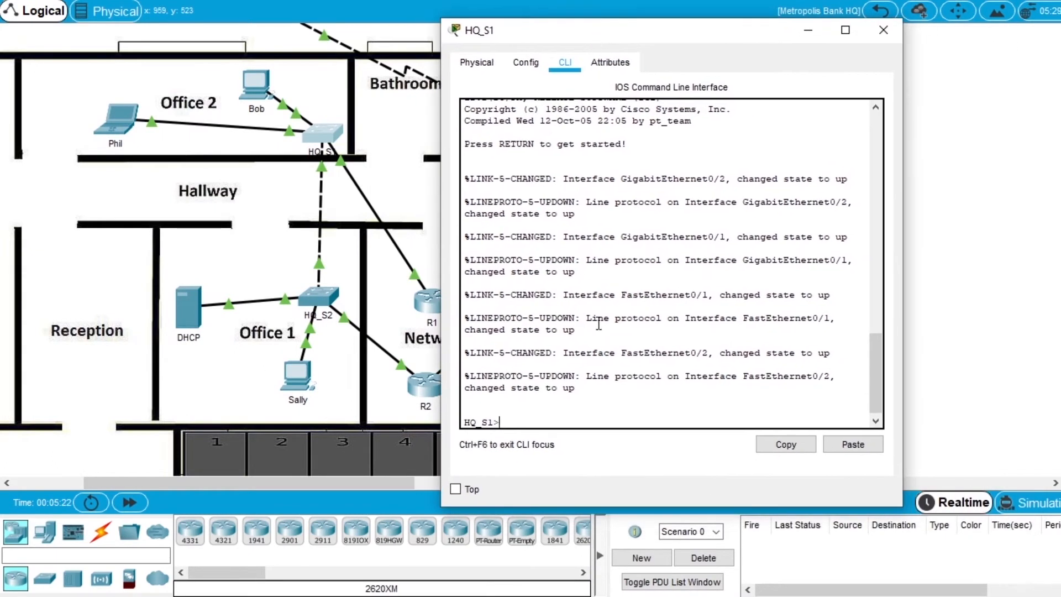
pyautogui.write('enable')
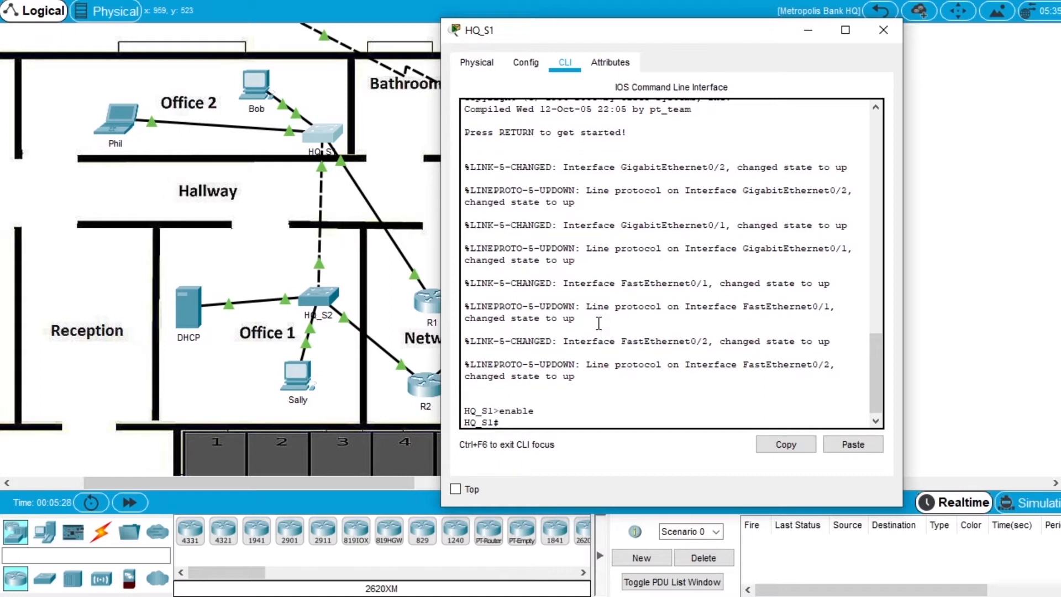
pyautogui.write('configure')
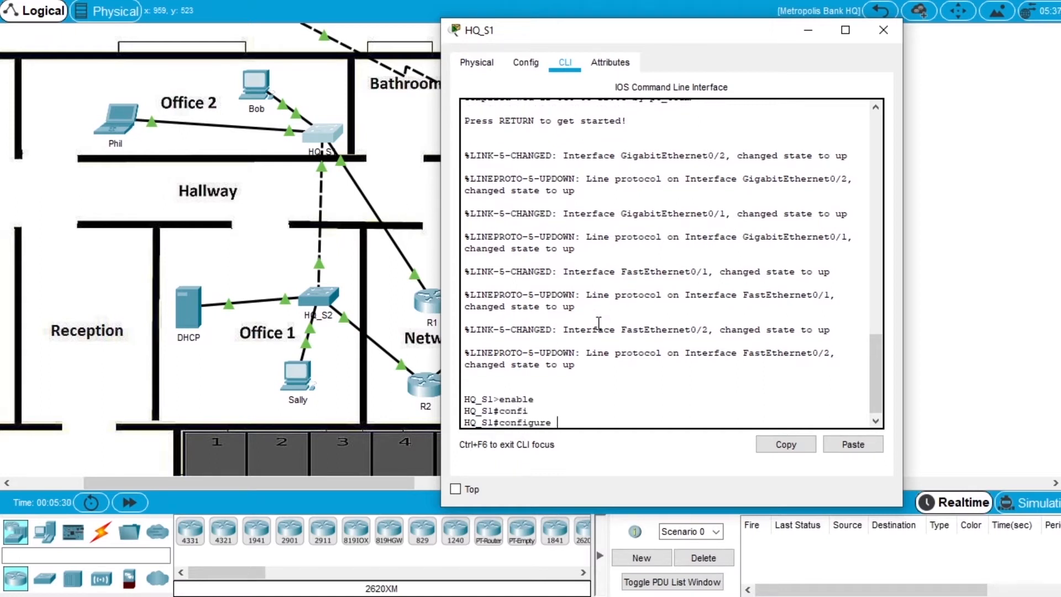
pyautogui.write('terminal')
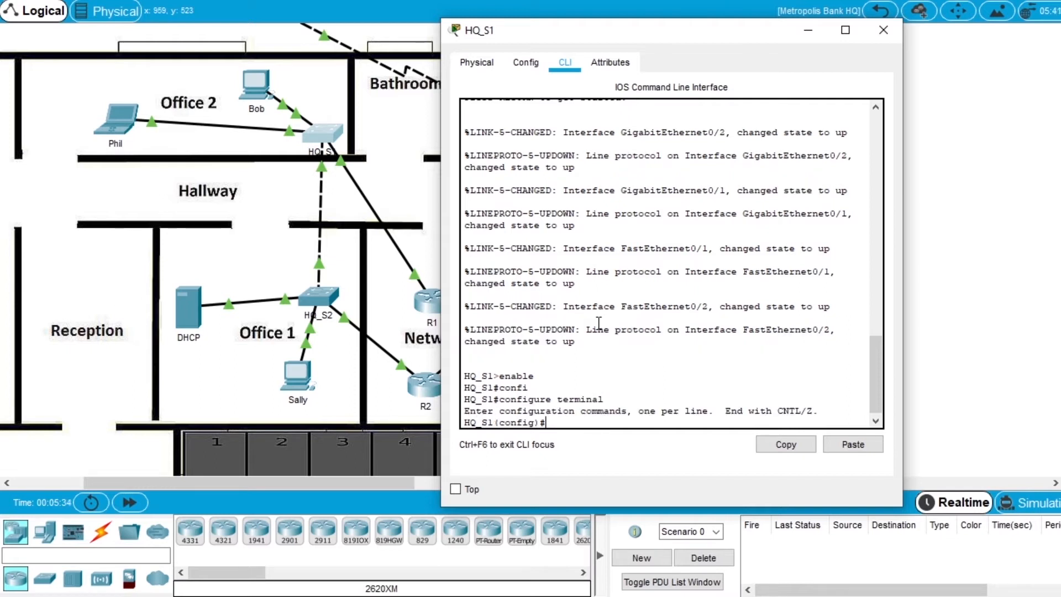
pyautogui.write('interface')
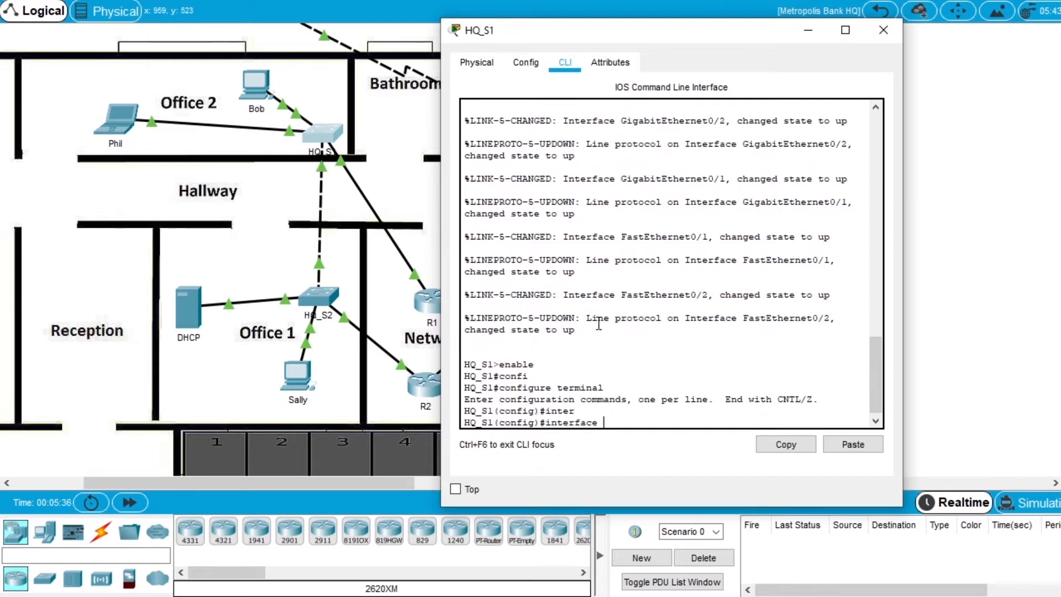
pyautogui.write('gigabitEthernet')
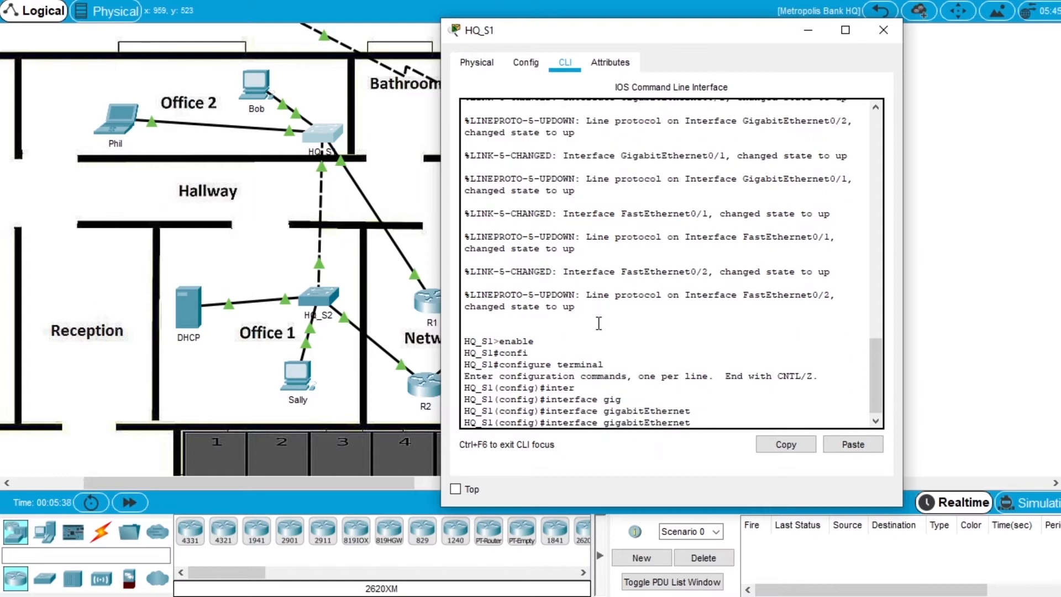
pyautogui.write('0/2')
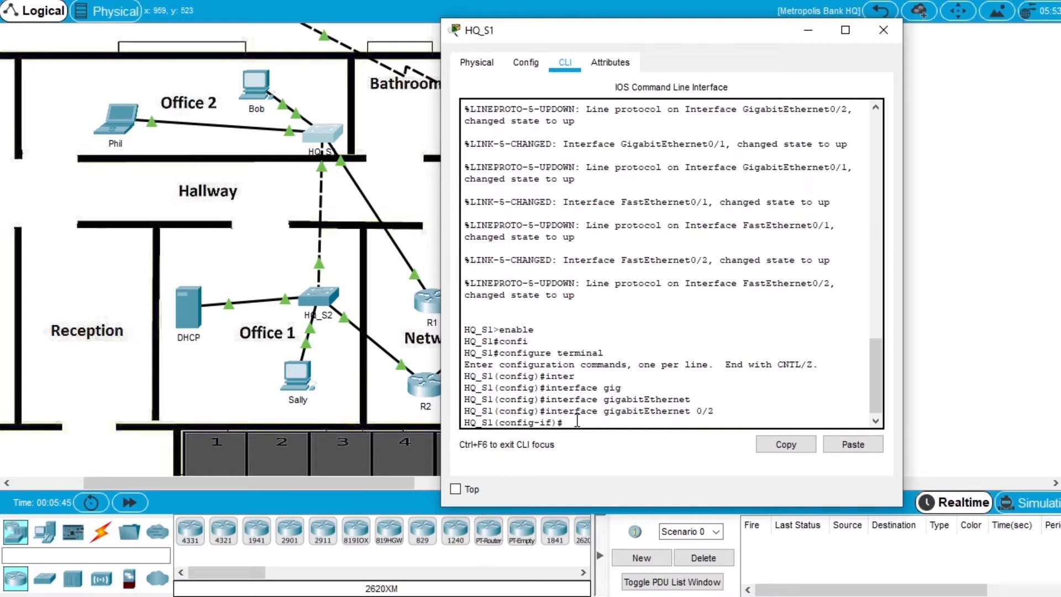
pyautogui.write('shutdown')
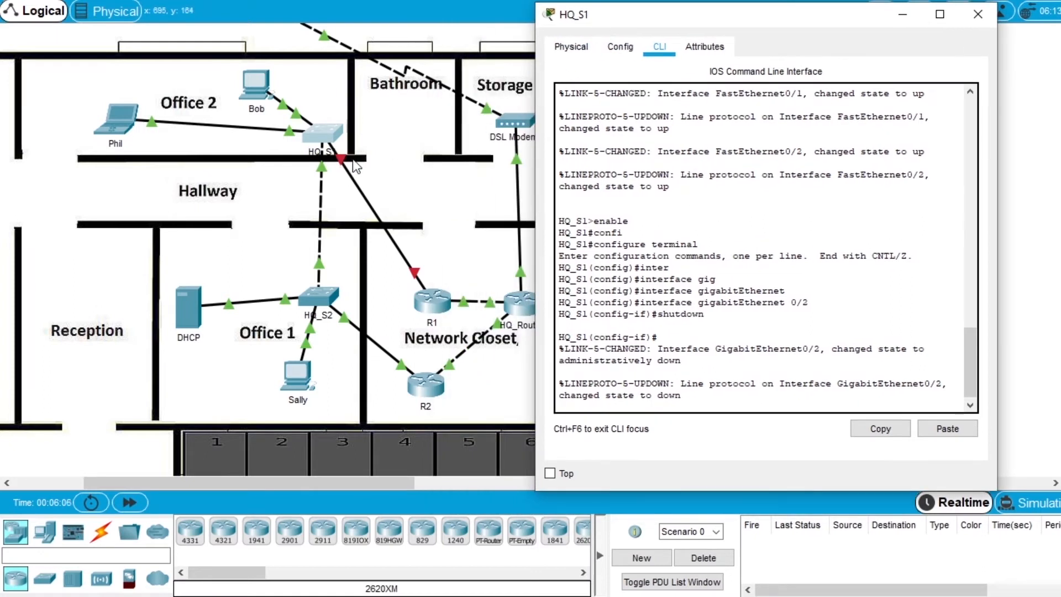
pyautogui.moveTo(432, 310)
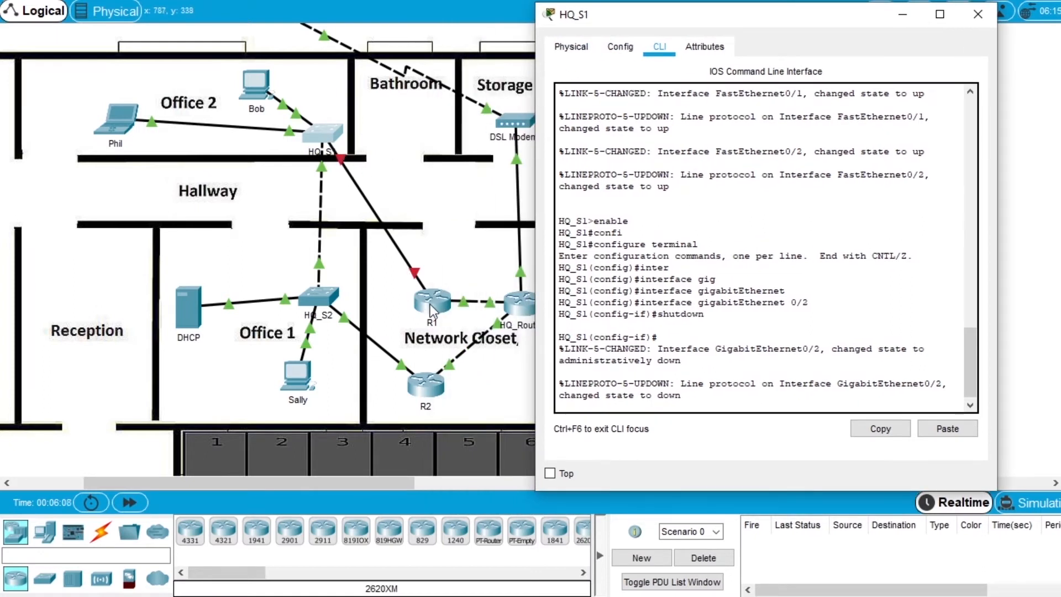
pyautogui.moveTo(365, 172)
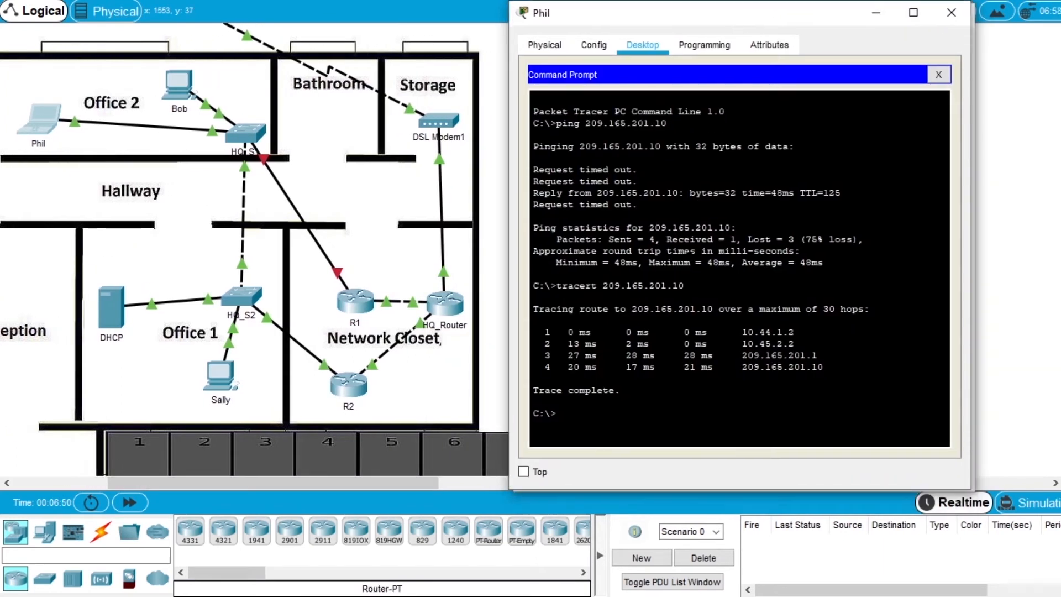
# Run tracert 209.165.201.10 twice from Phil, confirming the alternate route via 10.44.1.3 and 10.45.1.2
pyautogui.write('tracert 209.165.201.10')
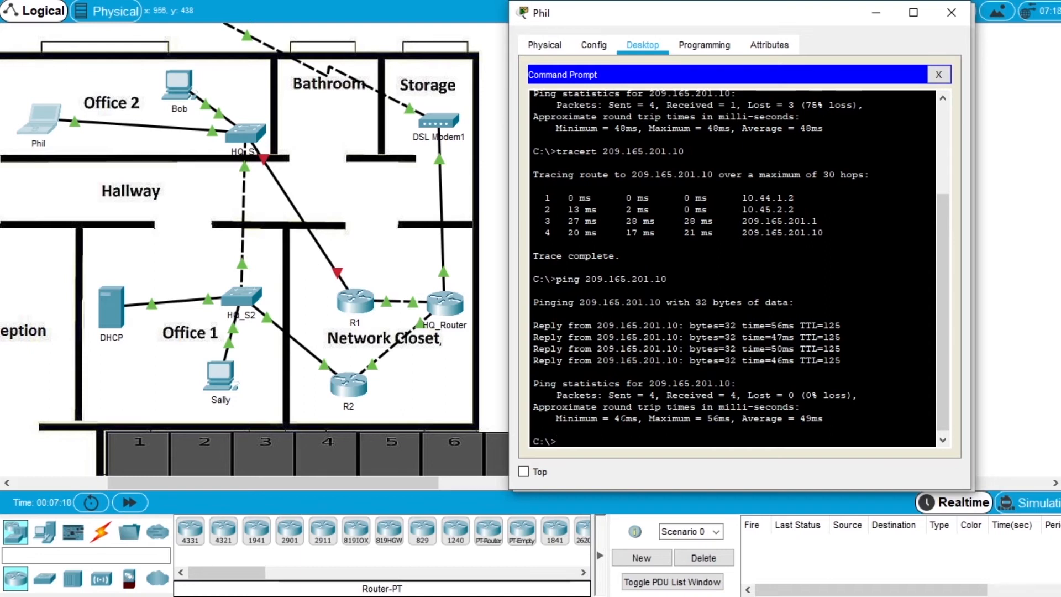
pyautogui.write('tracert 209.165.201.10')
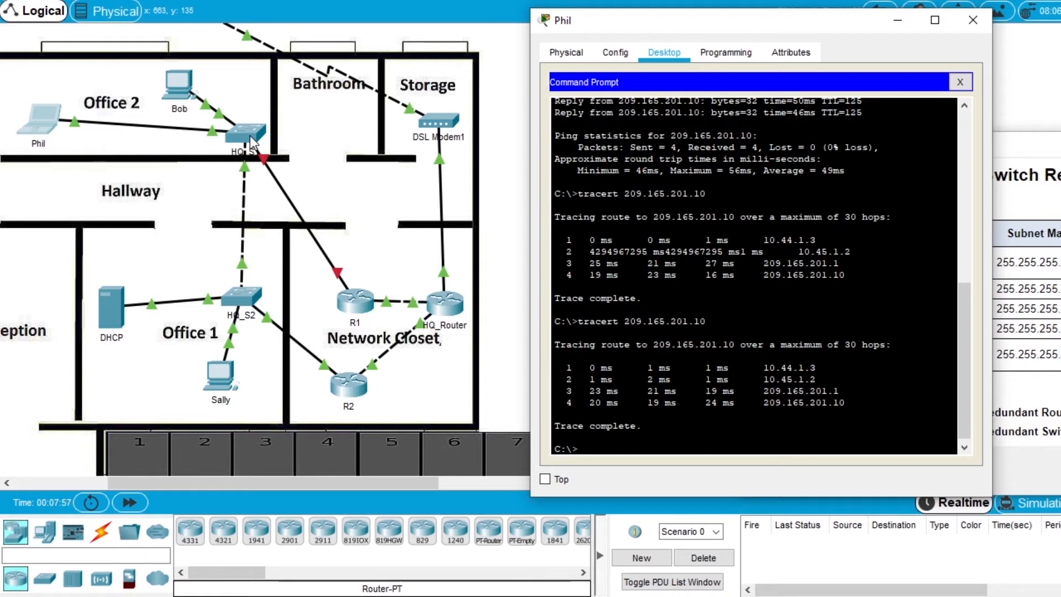
pyautogui.moveTo(354, 391)
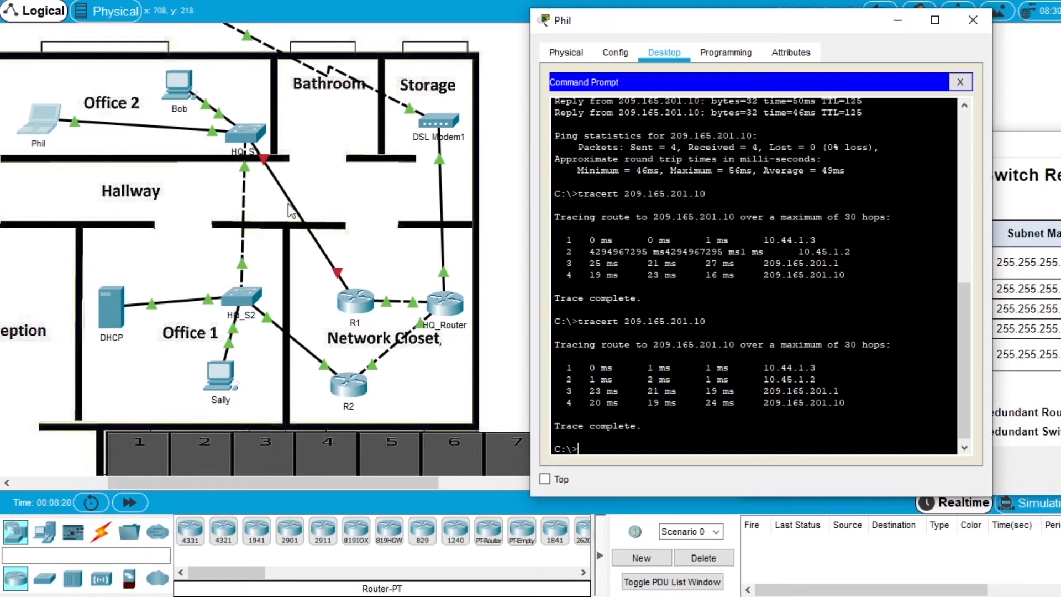
pyautogui.moveTo(349, 301)
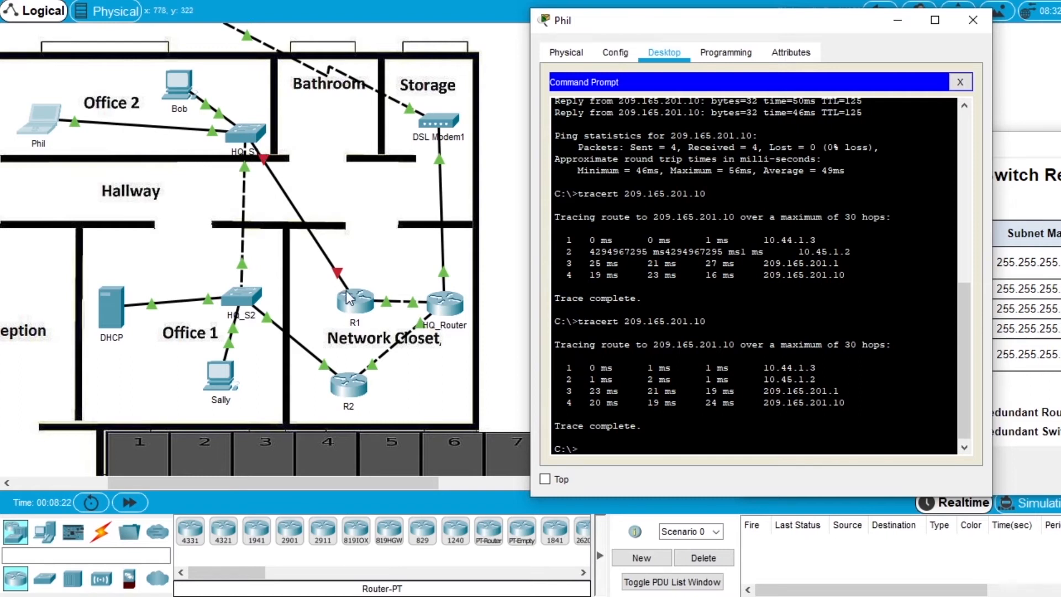
pyautogui.moveTo(362, 296)
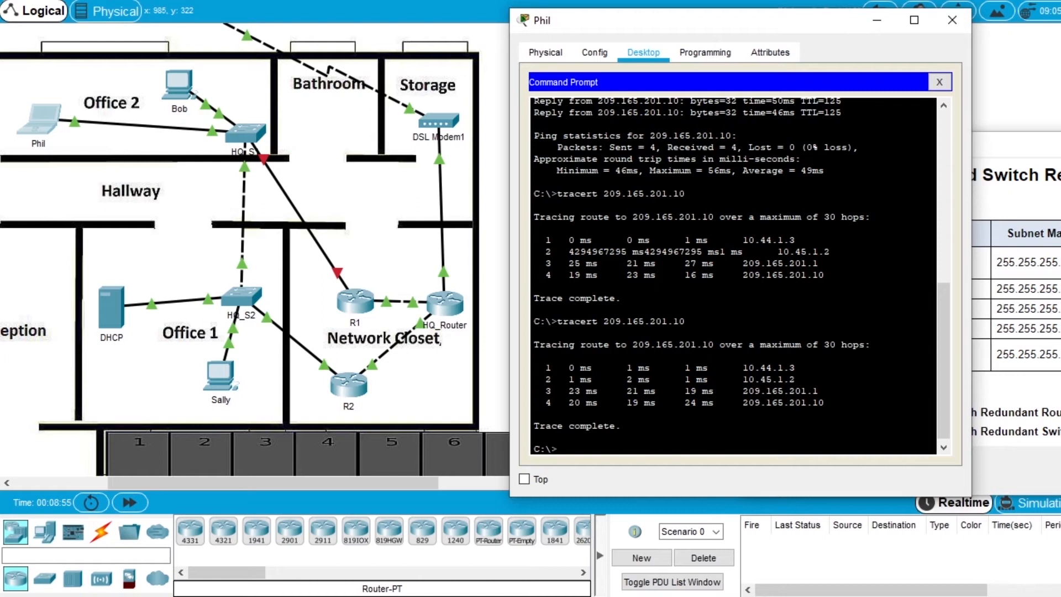
pyautogui.moveTo(1031, 146)
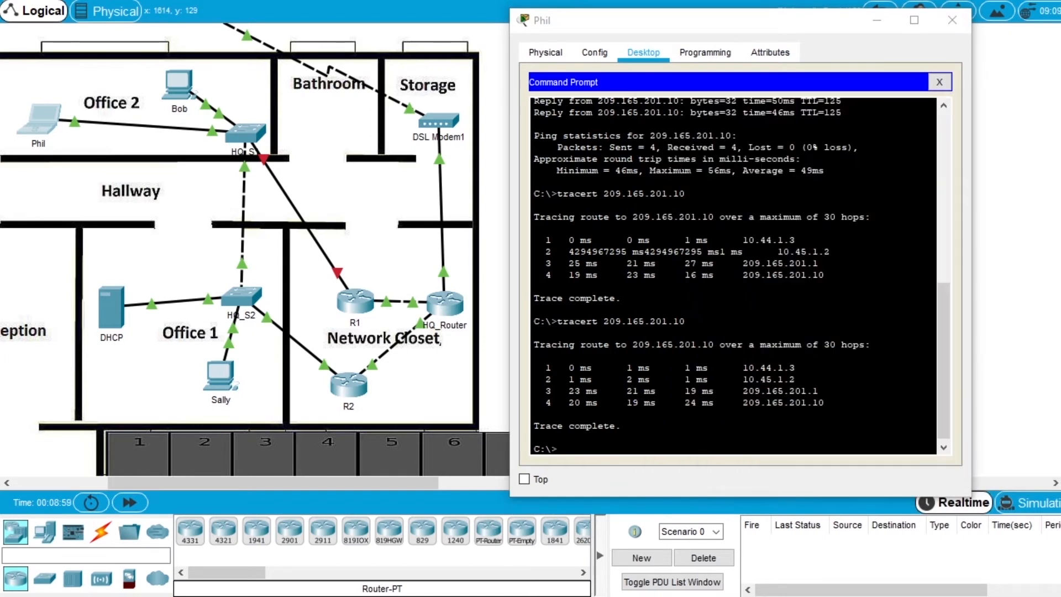
pyautogui.moveTo(426, 313)
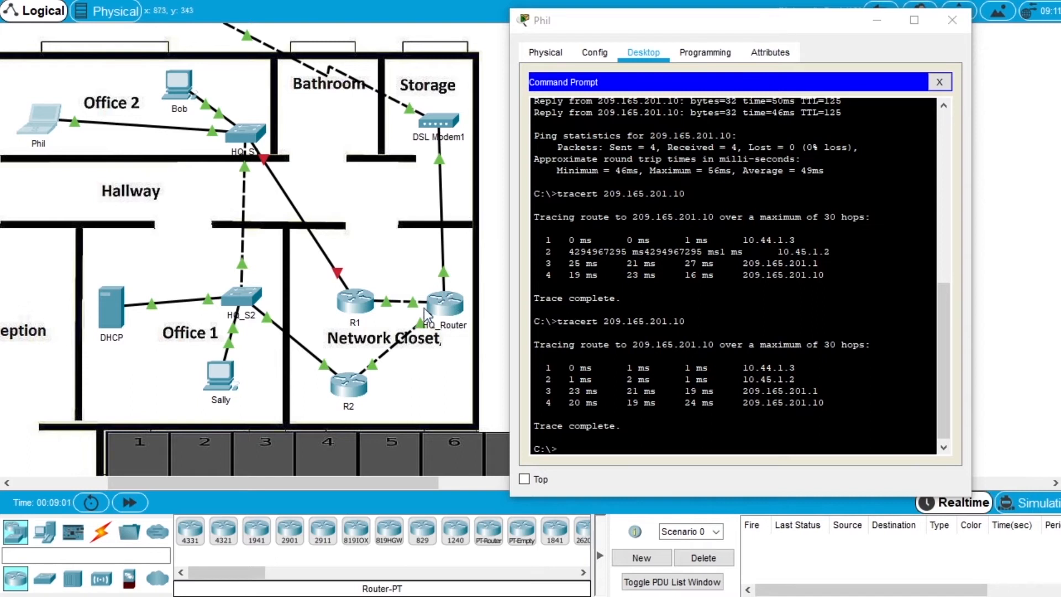
pyautogui.moveTo(447, 283)
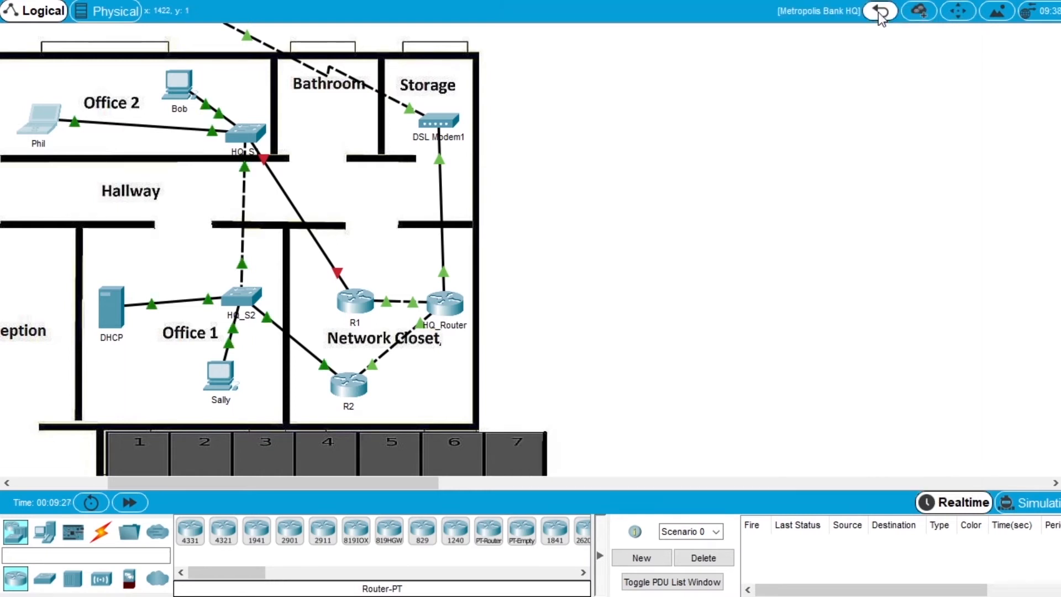
# Go back out of Metropolis Bank HQ toward the Gotham Healthcare Branch floor plan
pyautogui.click(881, 11)
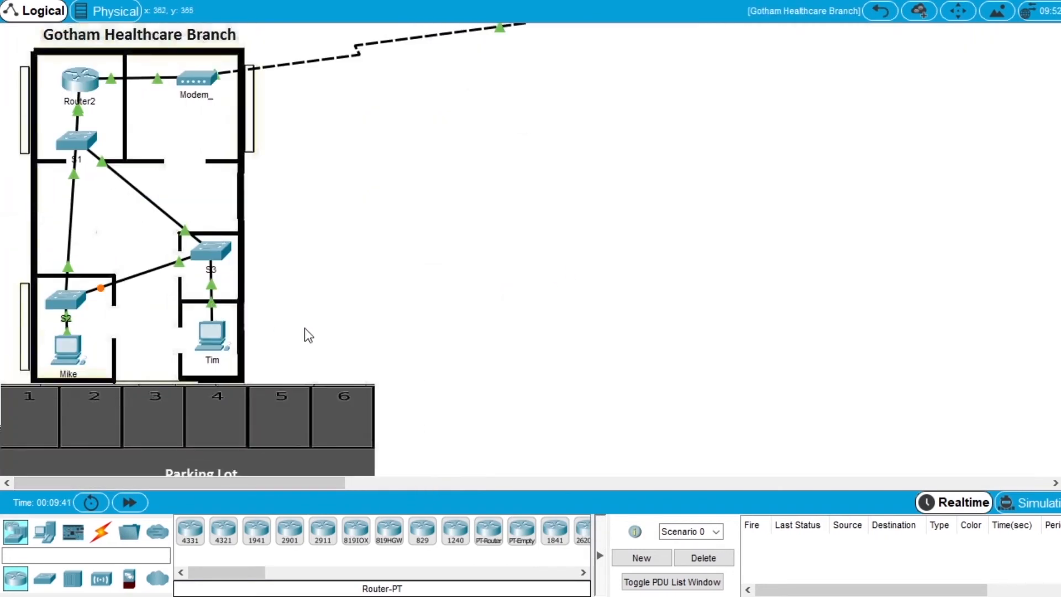
pyautogui.moveTo(233, 263)
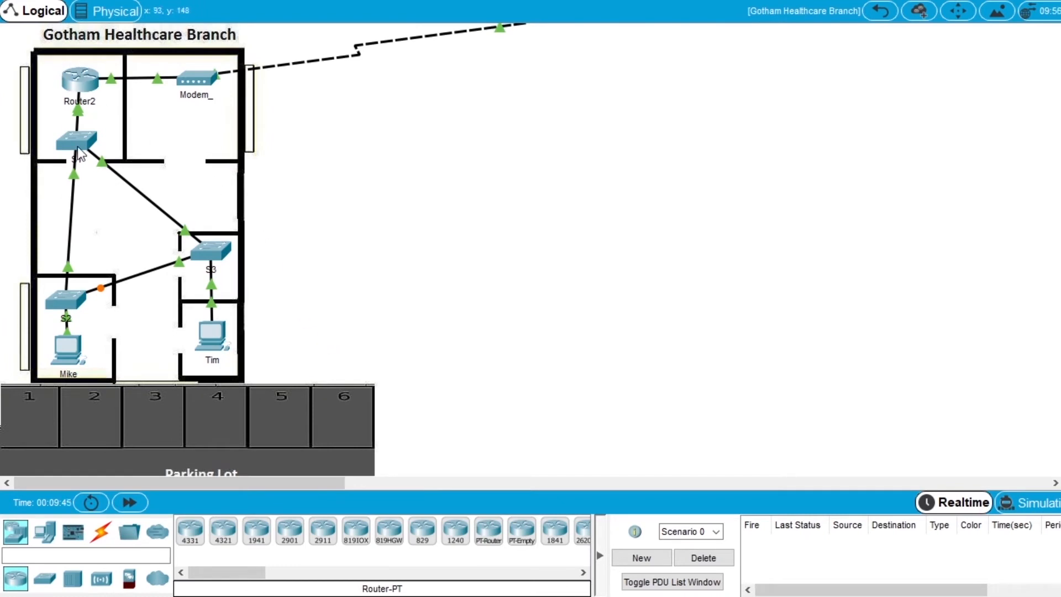
pyautogui.moveTo(93, 169)
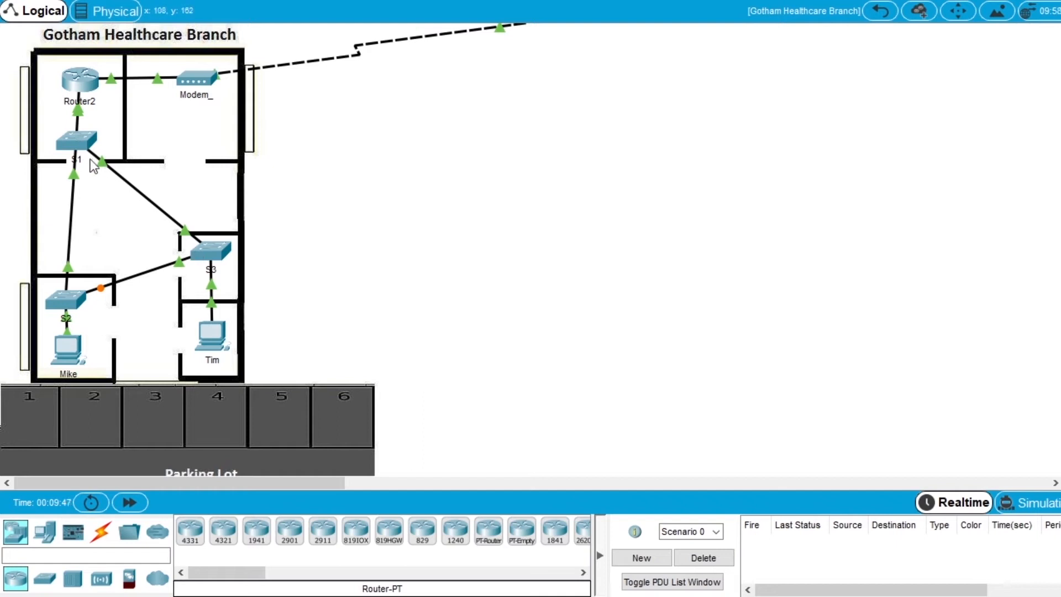
pyautogui.moveTo(91, 307)
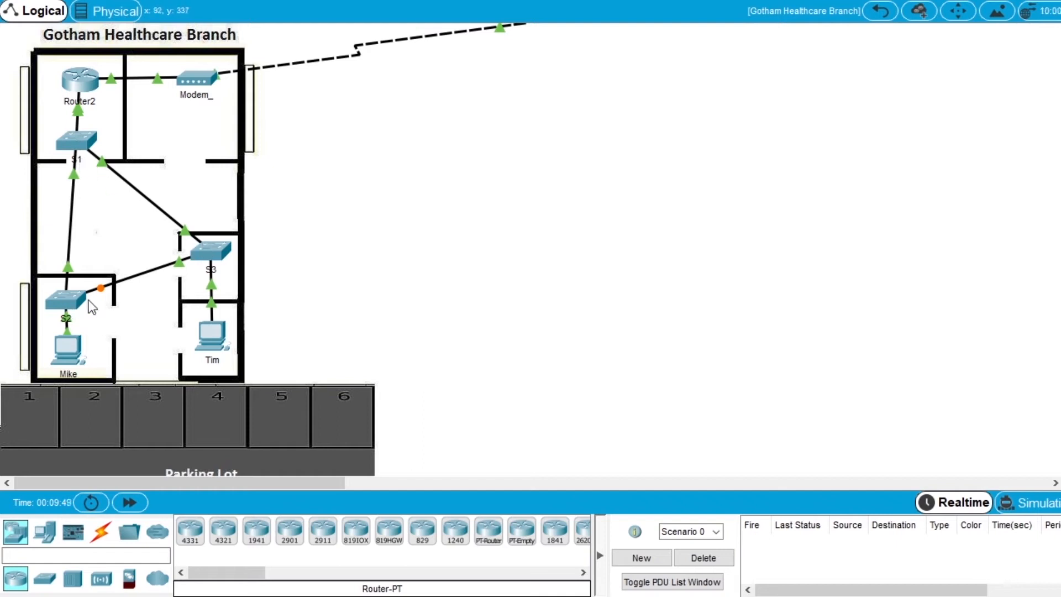
pyautogui.moveTo(264, 233)
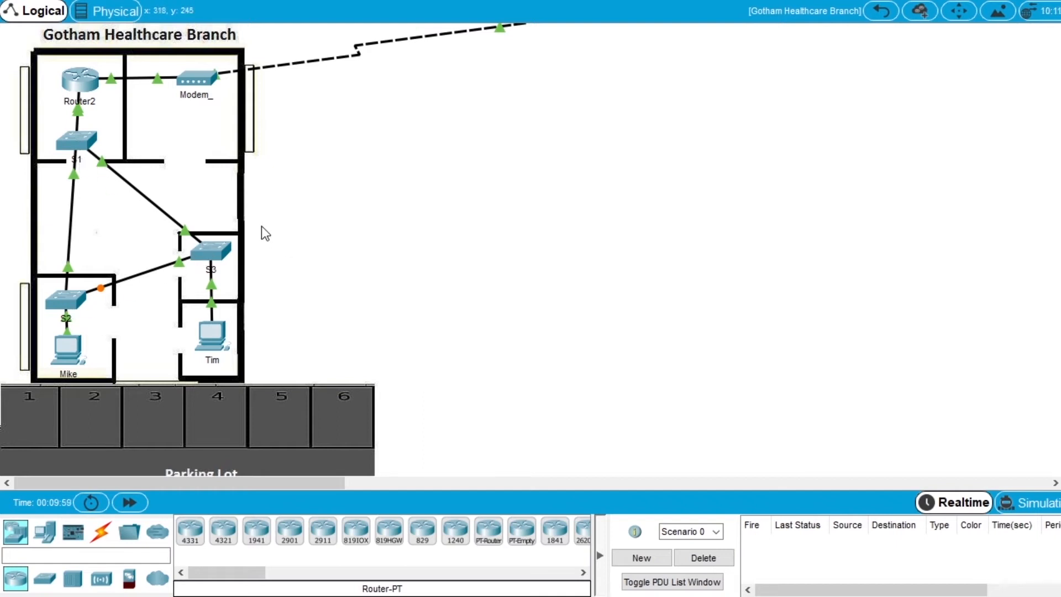
pyautogui.moveTo(280, 311)
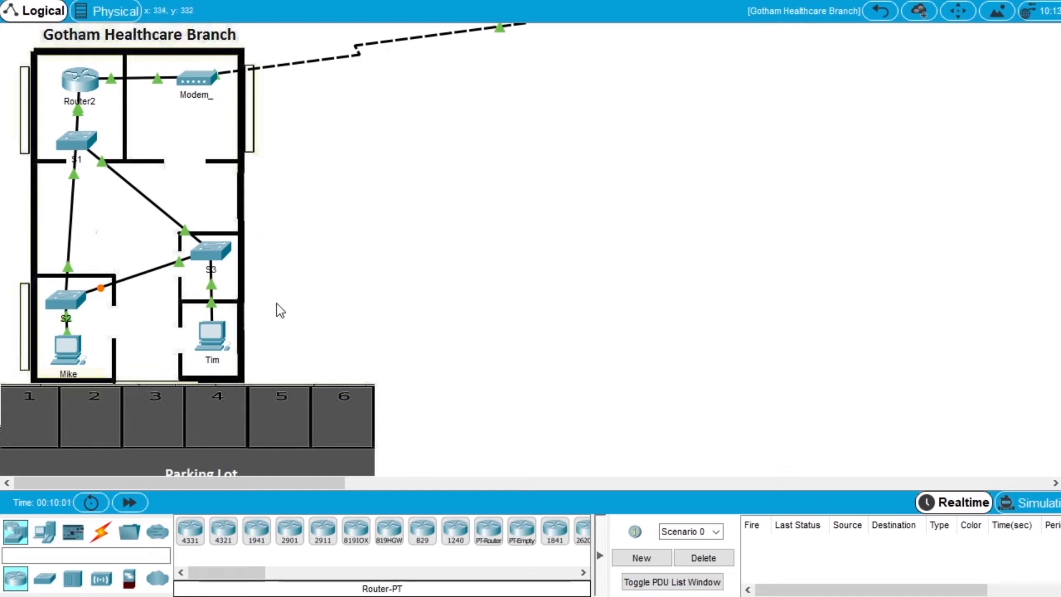
pyautogui.moveTo(212, 341)
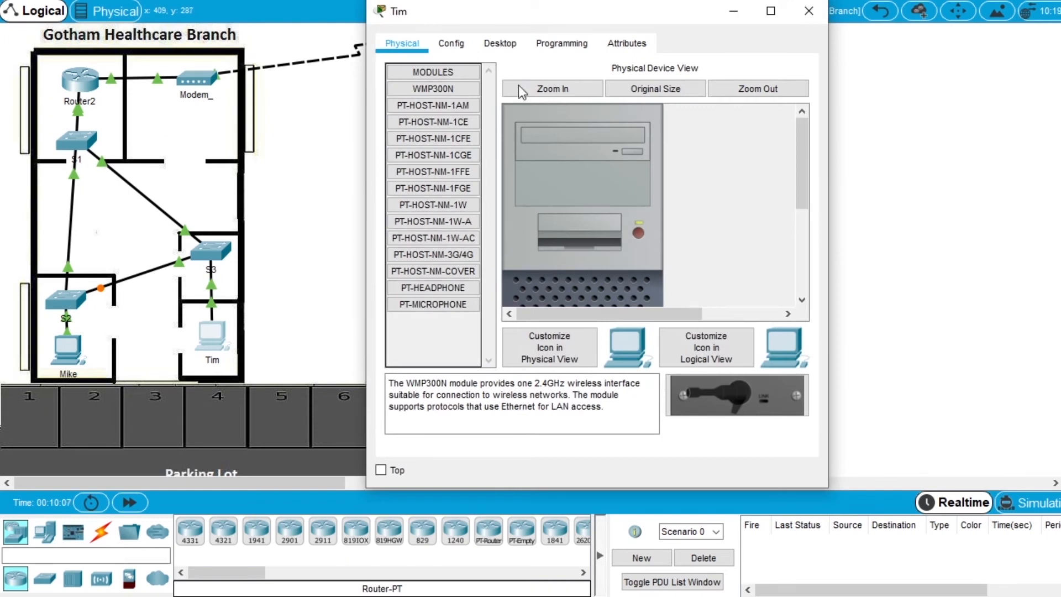
# Run ping 209.165.201.10 from Tim's Command Prompt, getting three replies and 25% loss
pyautogui.click(498, 43)
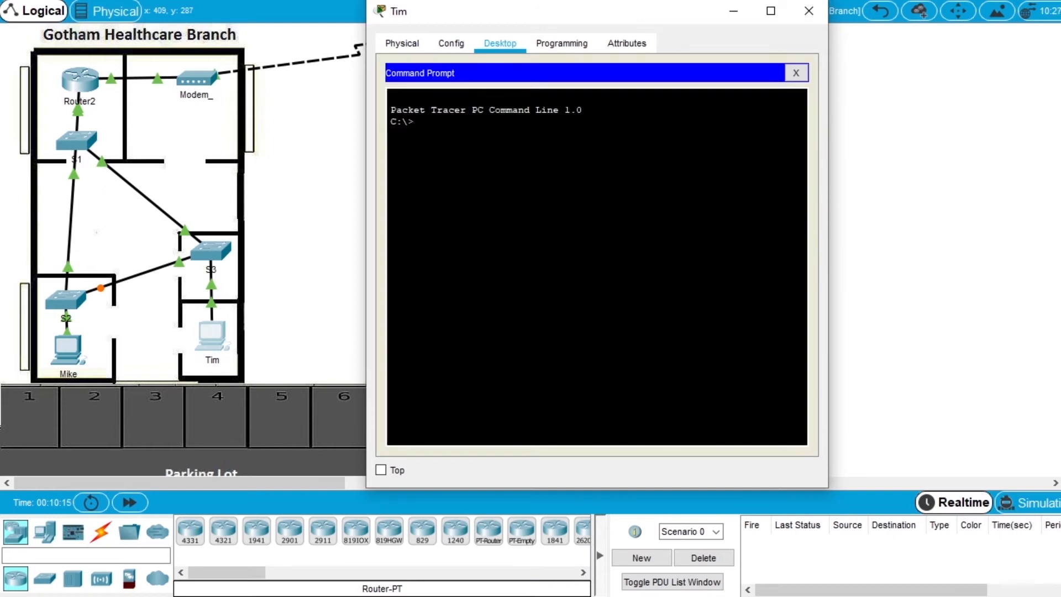
pyautogui.write('ping')
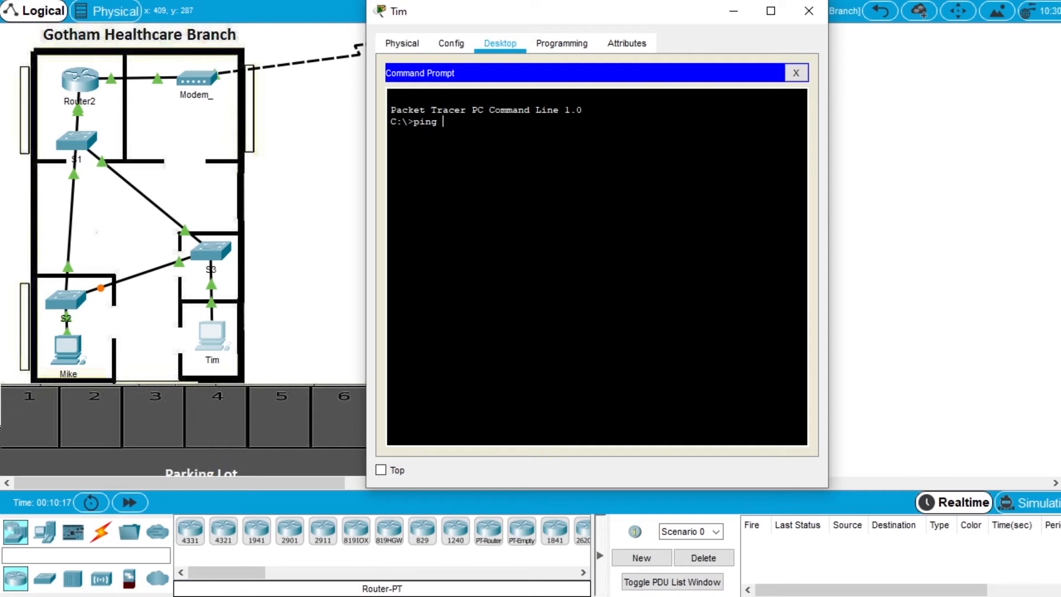
pyautogui.write('20')
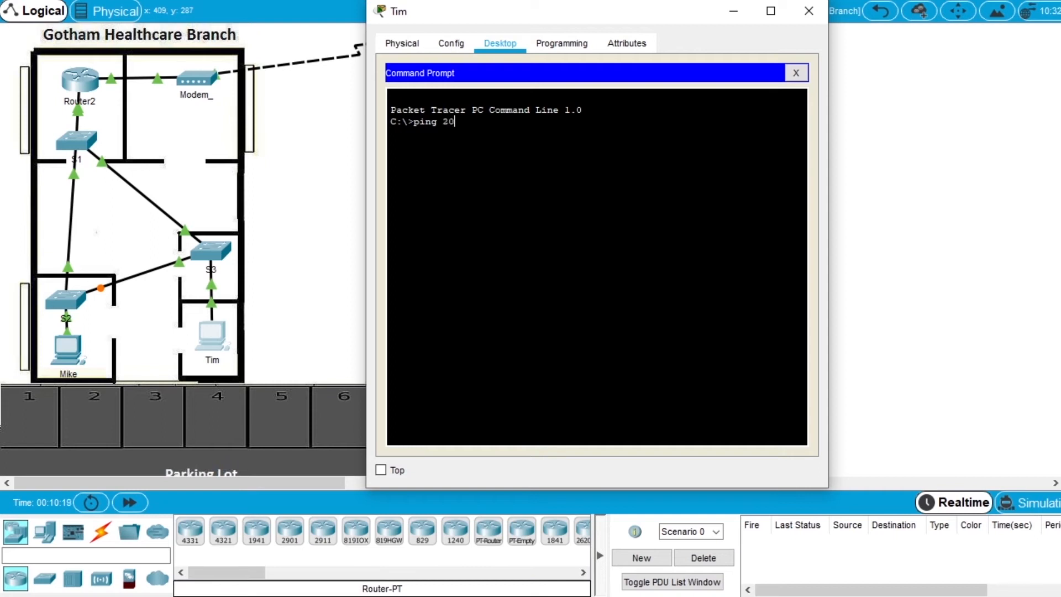
pyautogui.write('9.16')
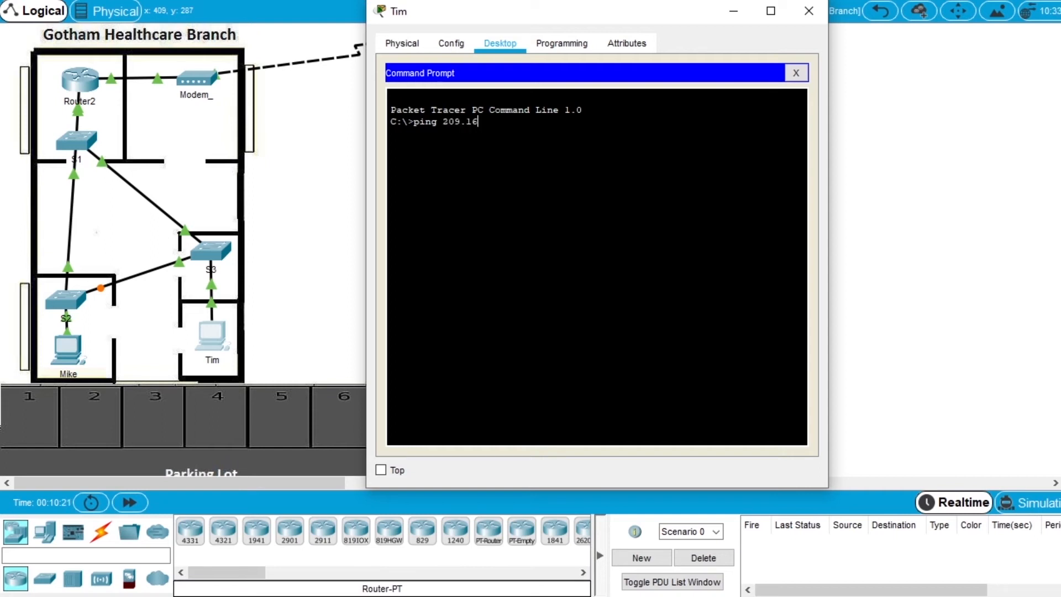
pyautogui.write('5.201')
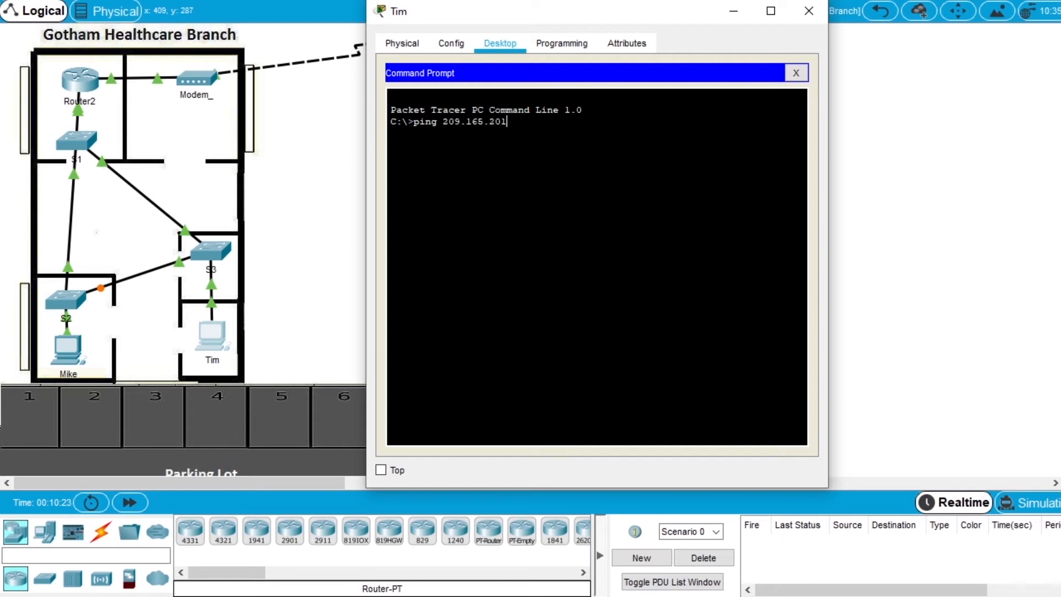
pyautogui.write('.10')
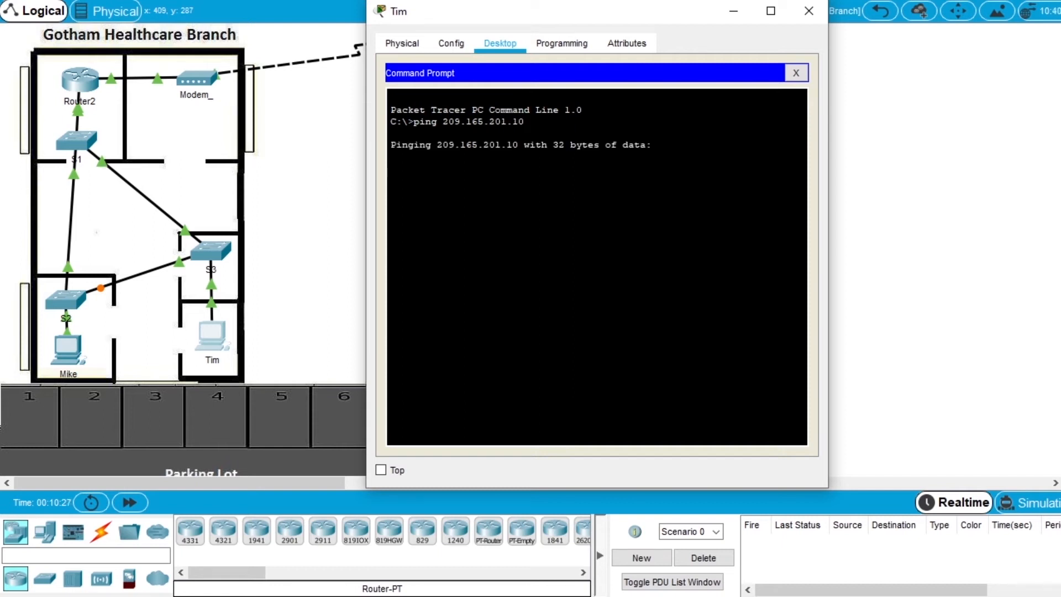
pyautogui.moveTo(210, 277)
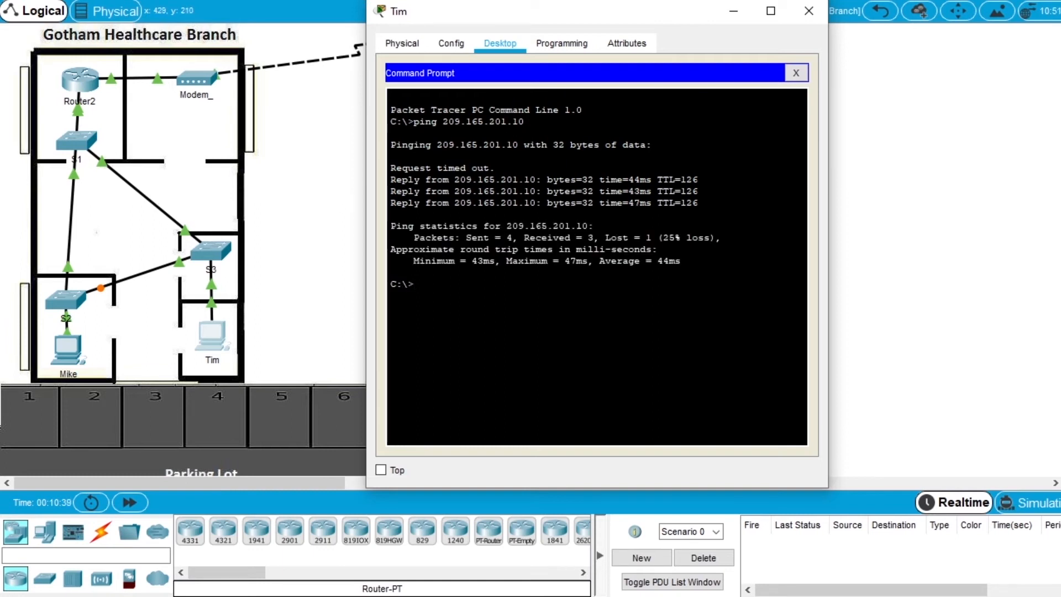
pyautogui.moveTo(281, 274)
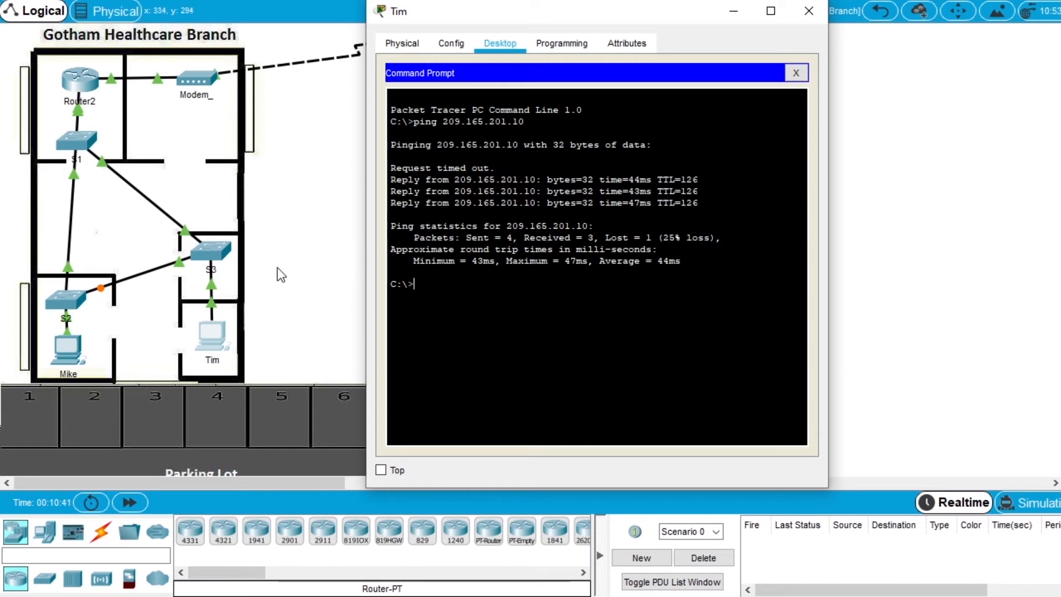
pyautogui.moveTo(293, 274)
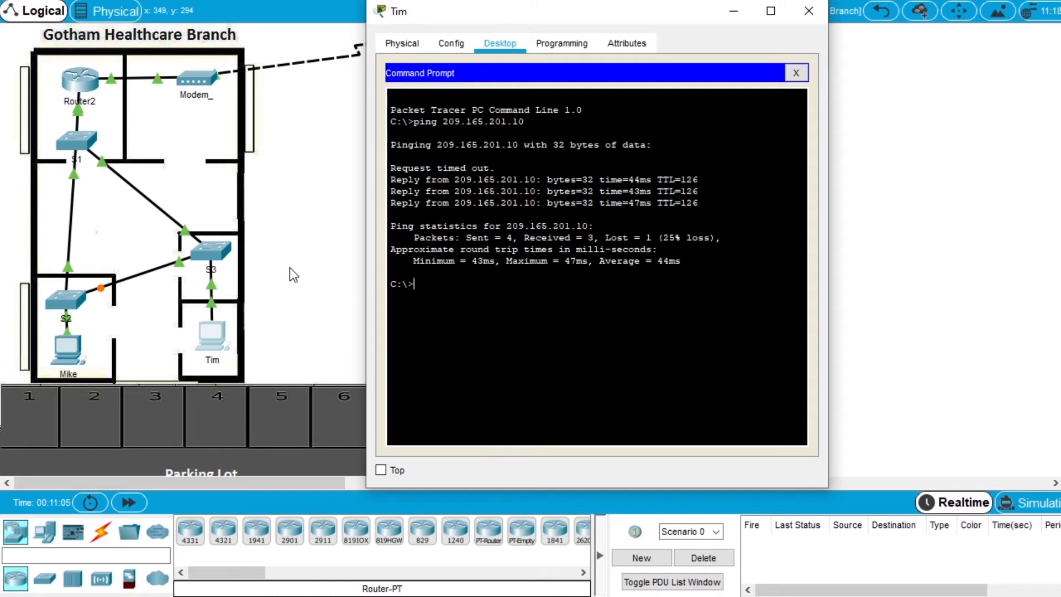
pyautogui.write('ping 209.165.201.10')
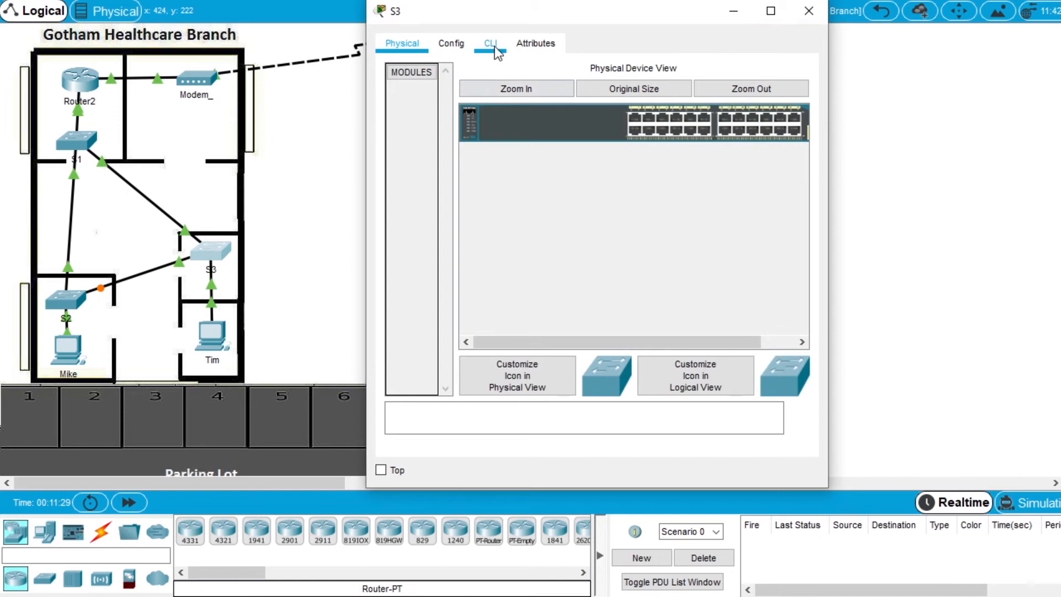
# On S3 enter enable, configure terminal, interface gigabitEthernet 0/2 and shutdown to drop the S1 link
pyautogui.click(488, 43)
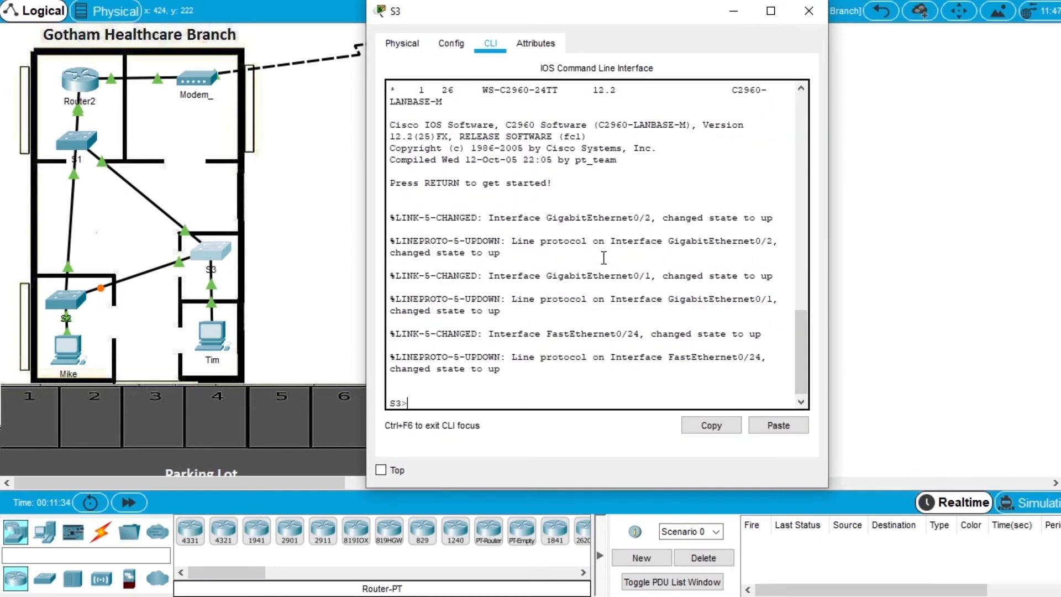
pyautogui.write('enable')
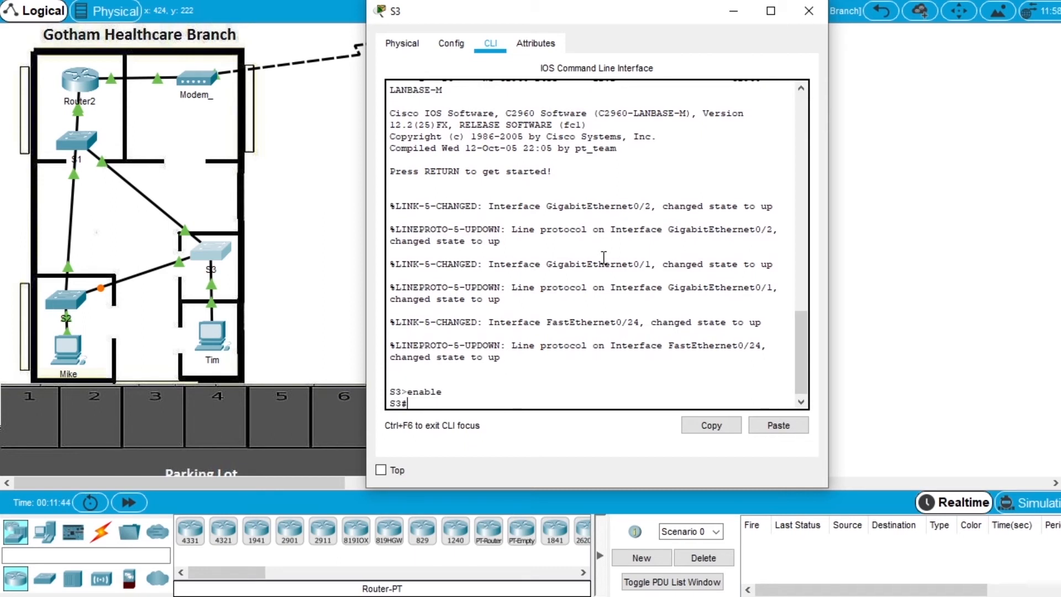
pyautogui.write('configure terminal')
pyautogui.write('interface')
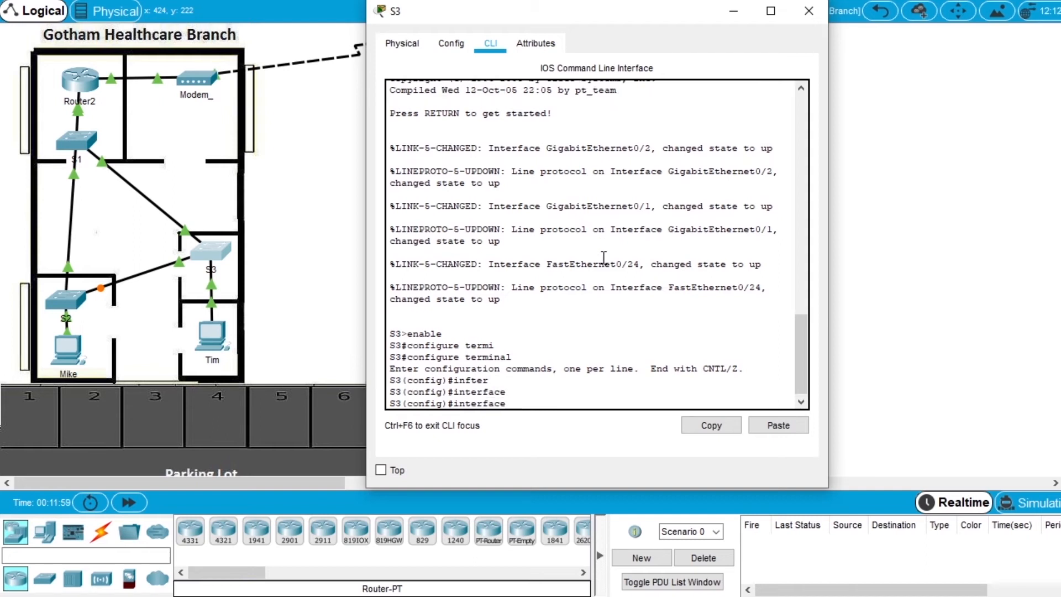
pyautogui.write('gigabitEthernet')
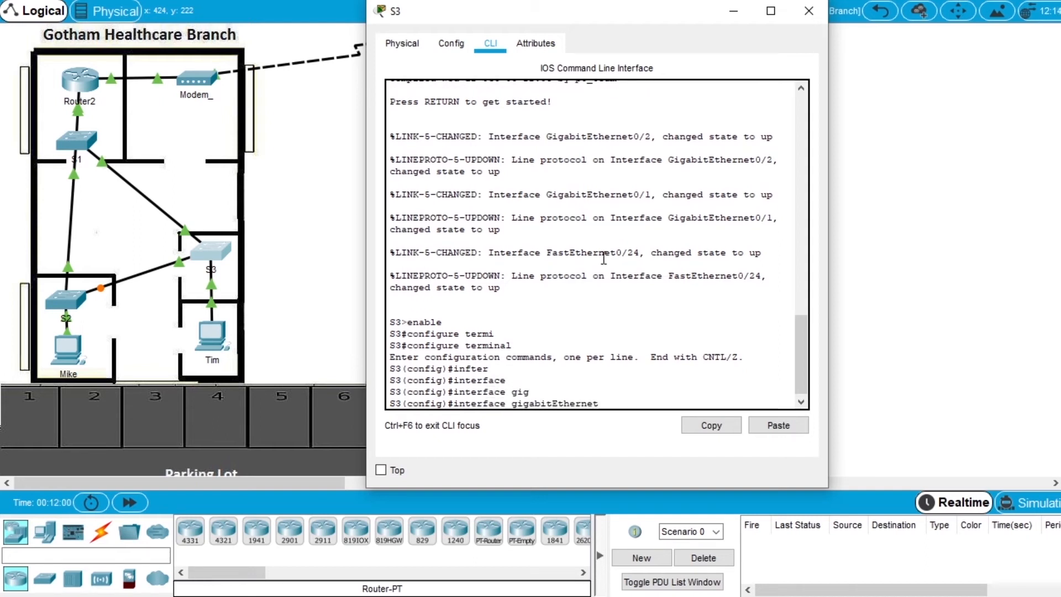
pyautogui.write('0/2')
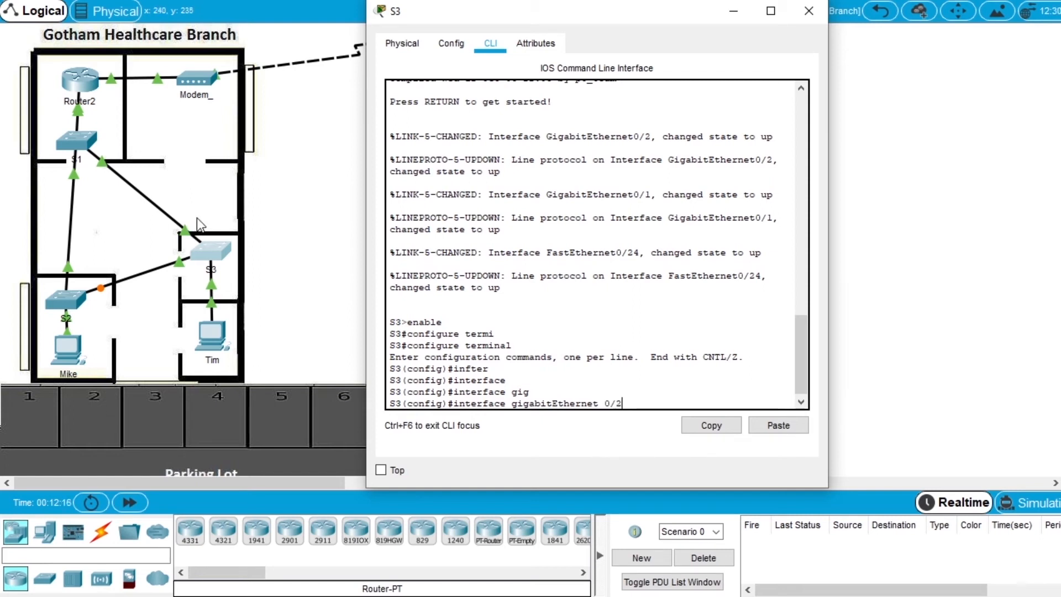
pyautogui.moveTo(178, 220)
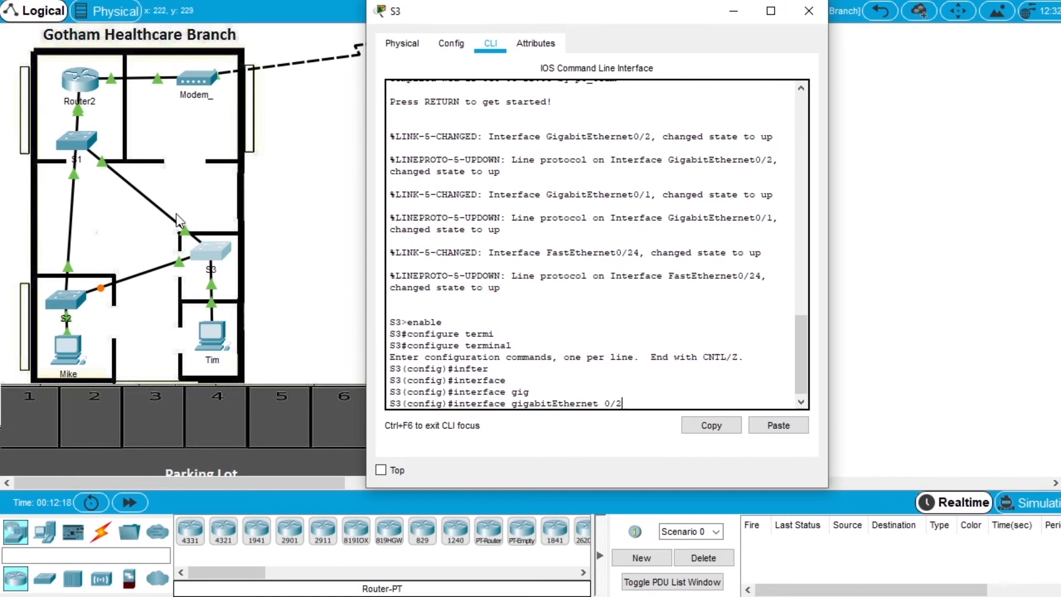
pyautogui.moveTo(210, 252)
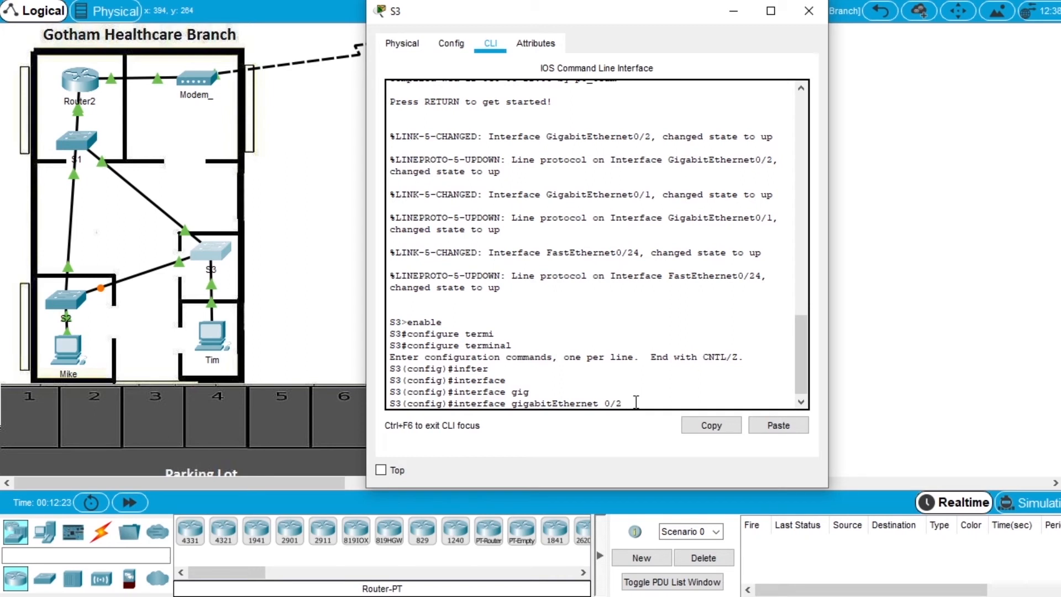
pyautogui.write('shu')
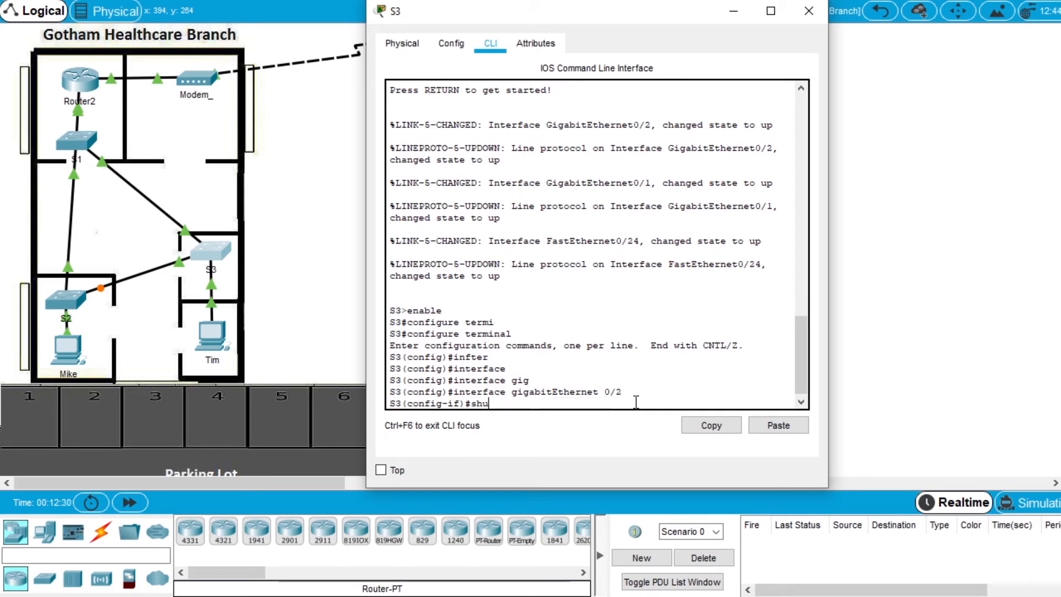
pyautogui.write('tdown')
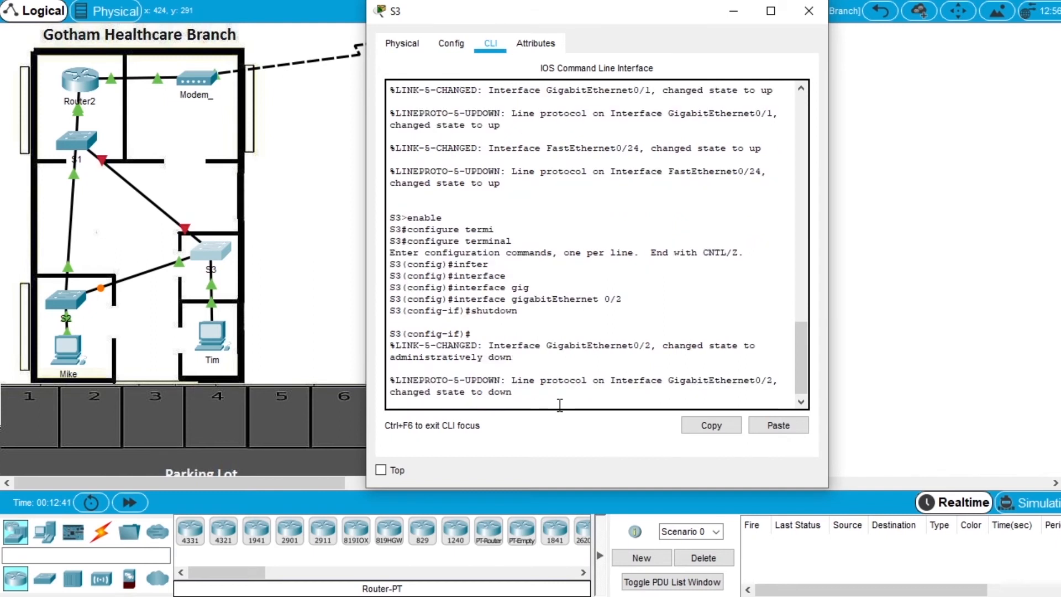
pyautogui.moveTo(203, 252)
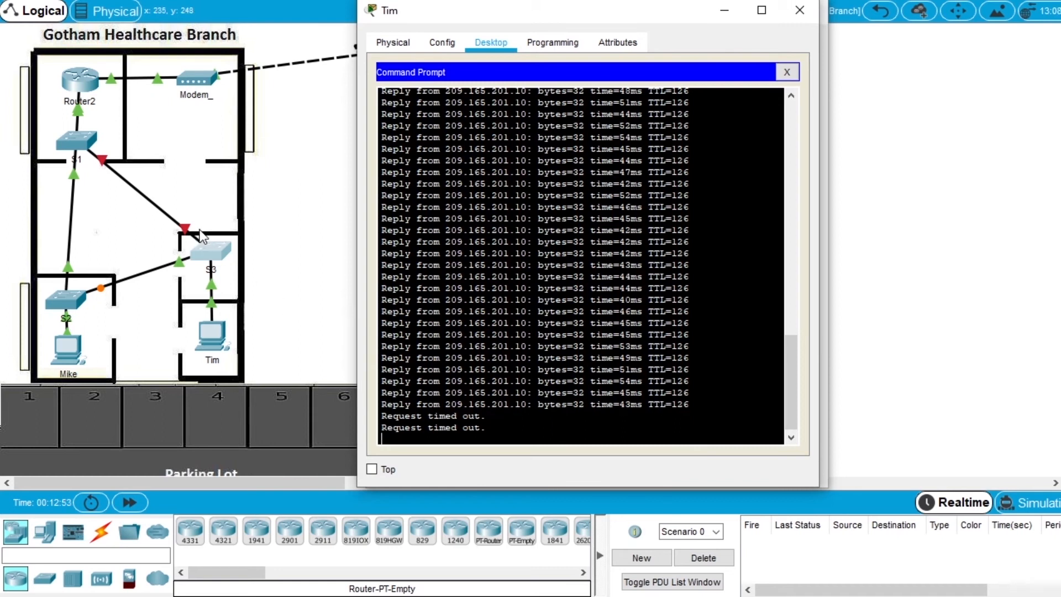
pyautogui.moveTo(215, 226)
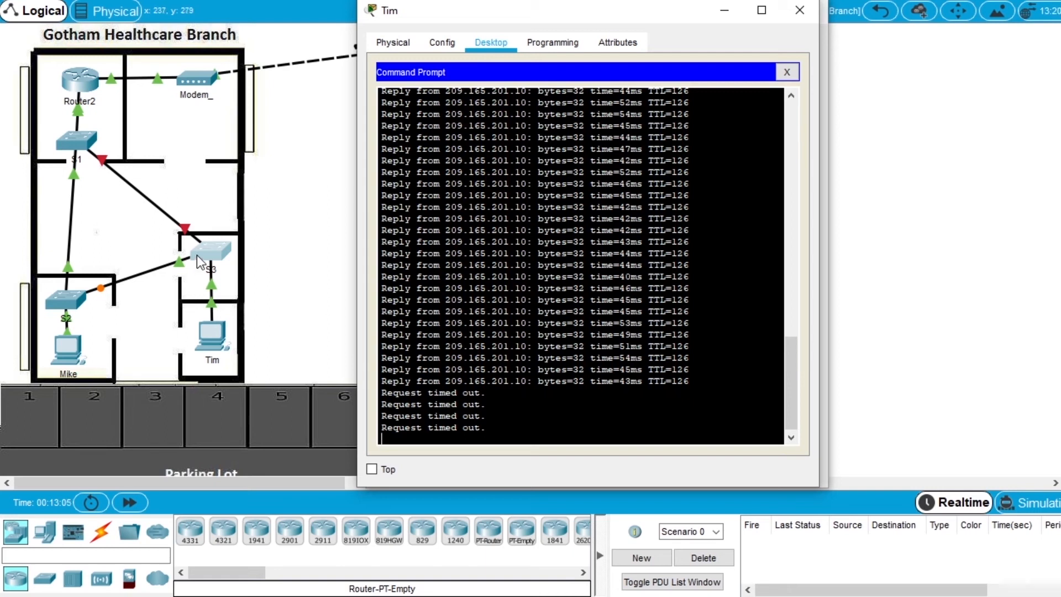
pyautogui.moveTo(116, 303)
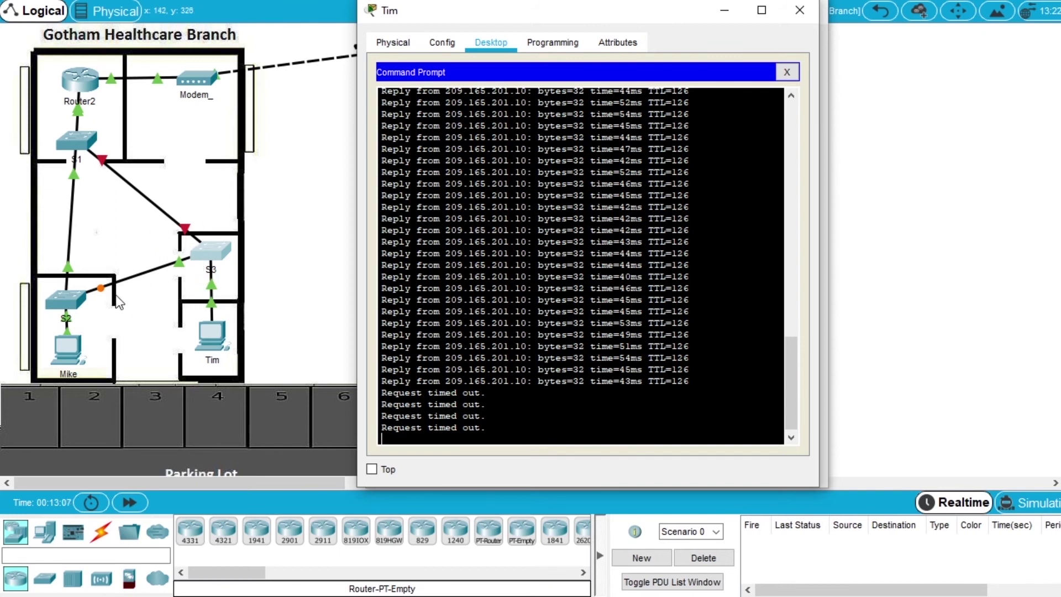
pyautogui.moveTo(127, 292)
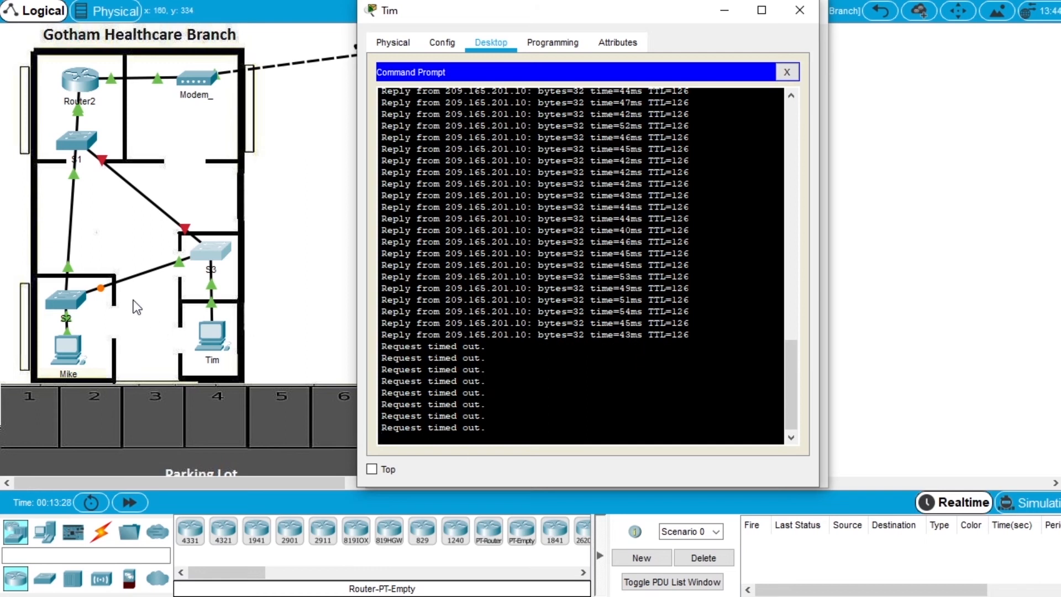
pyautogui.moveTo(151, 298)
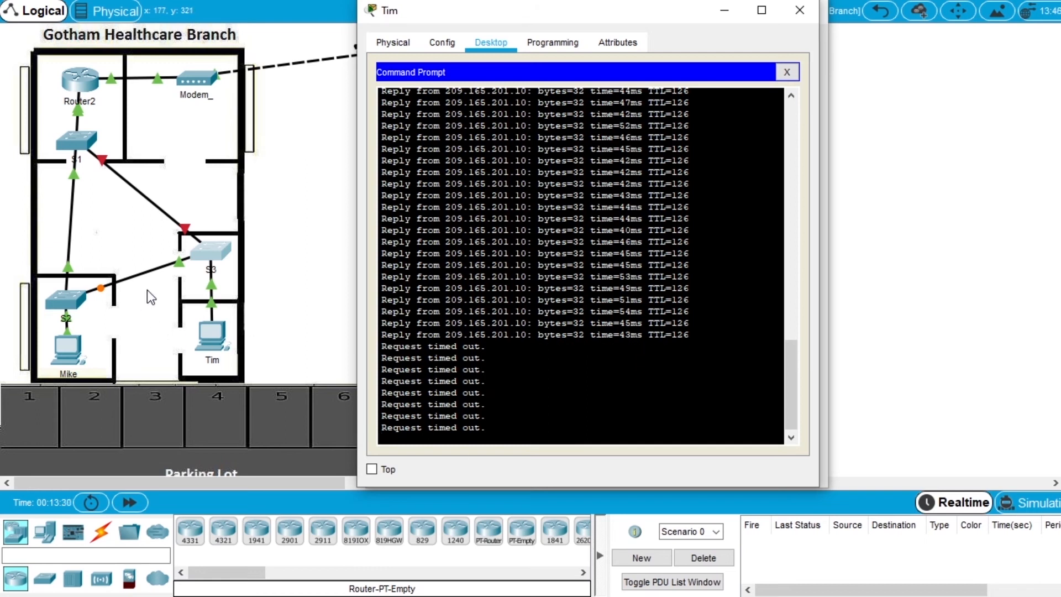
pyautogui.moveTo(90, 306)
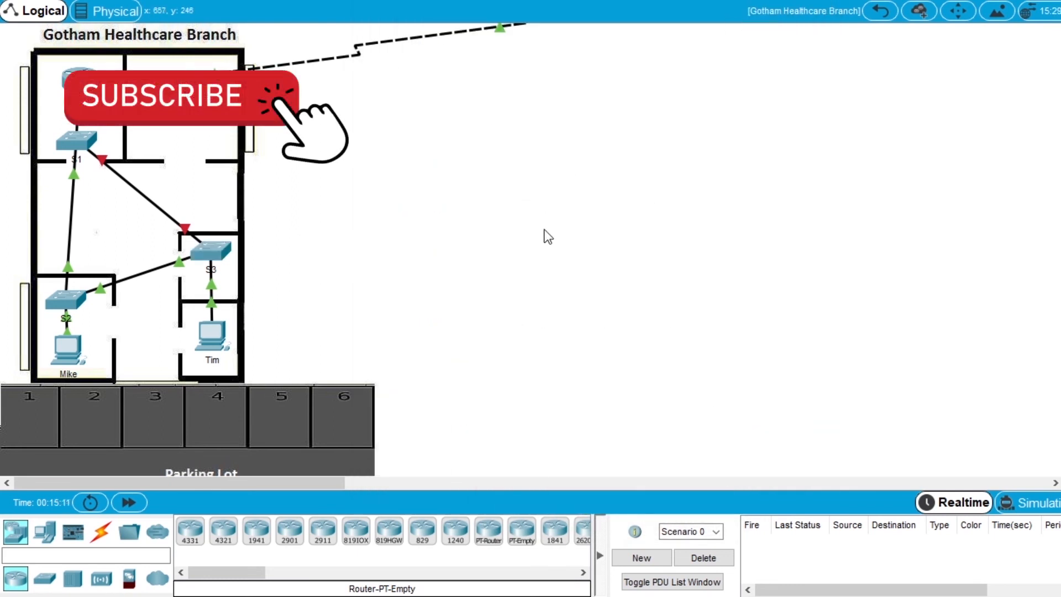
pyautogui.moveTo(454, 235)
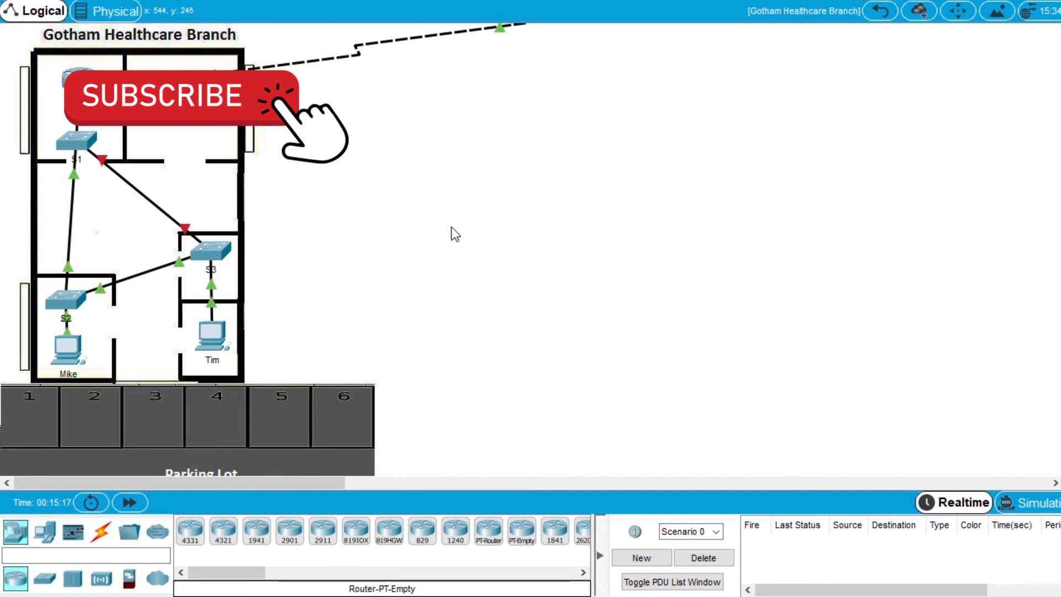
pyautogui.moveTo(458, 219)
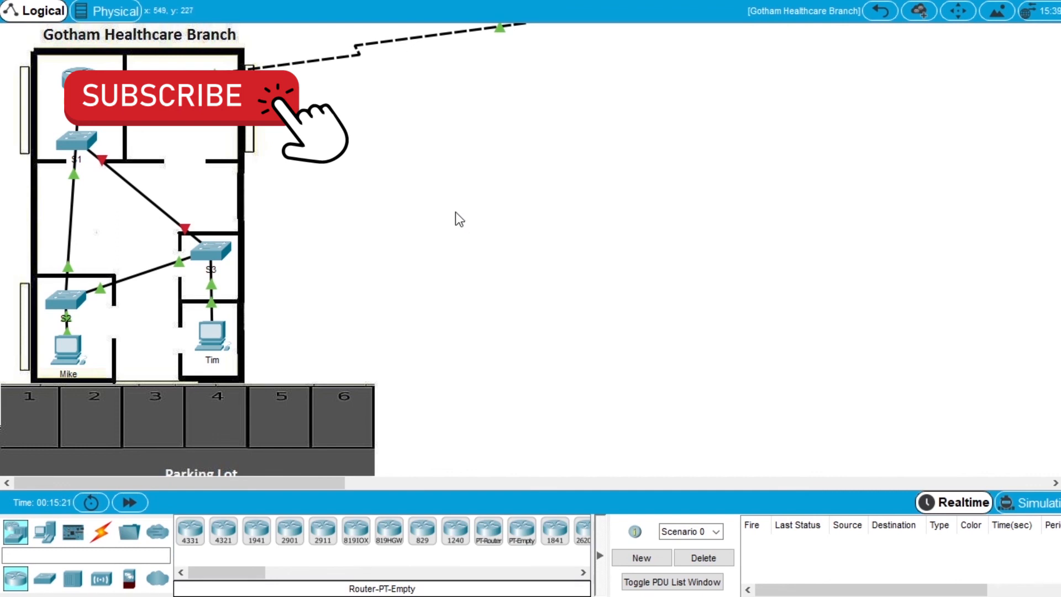